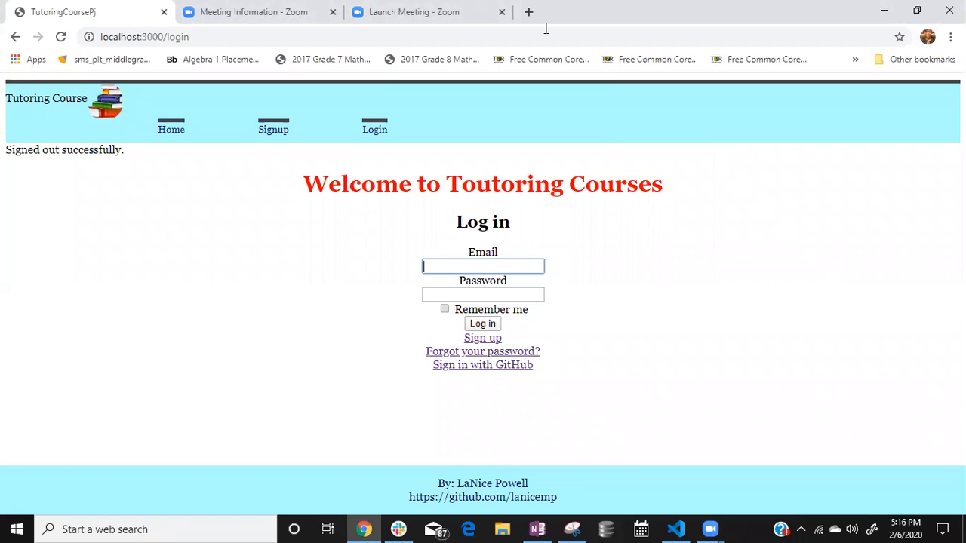
{"action": "mouse_move", "coordinate": [383, 33]}
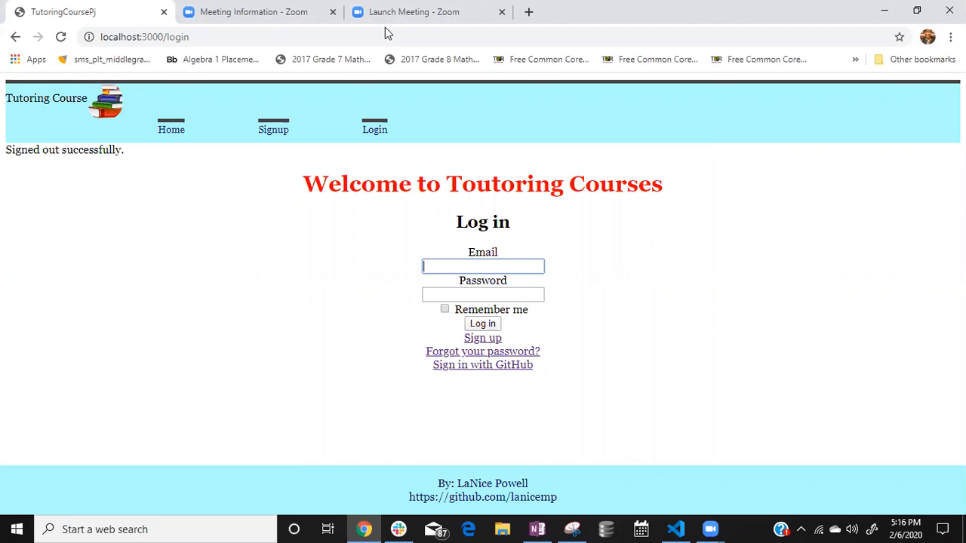
{"action": "mouse_move", "coordinate": [598, 173]}
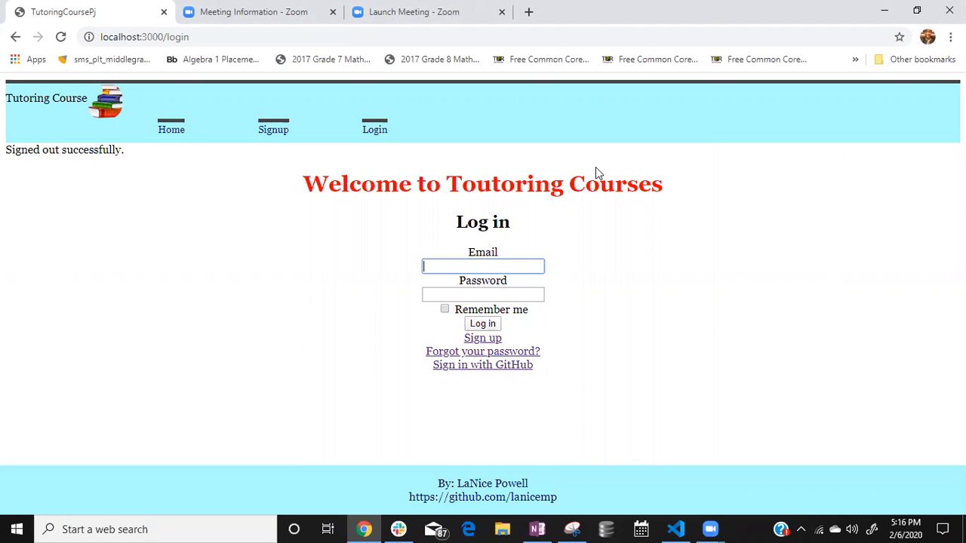
{"action": "mouse_move", "coordinate": [570, 144]}
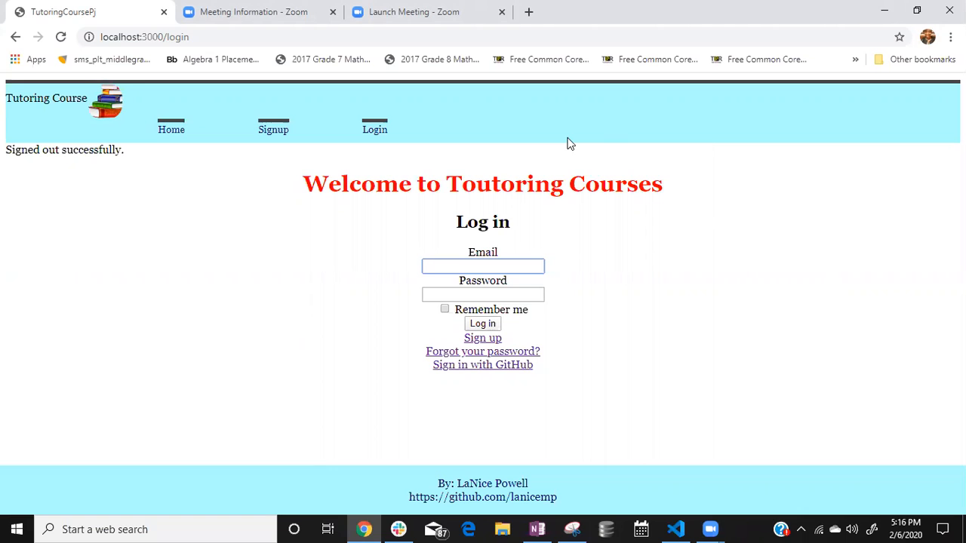
Step: Go from the Log in screen to the Sign up registration form
{"action": "left_click", "coordinate": [483, 266]}
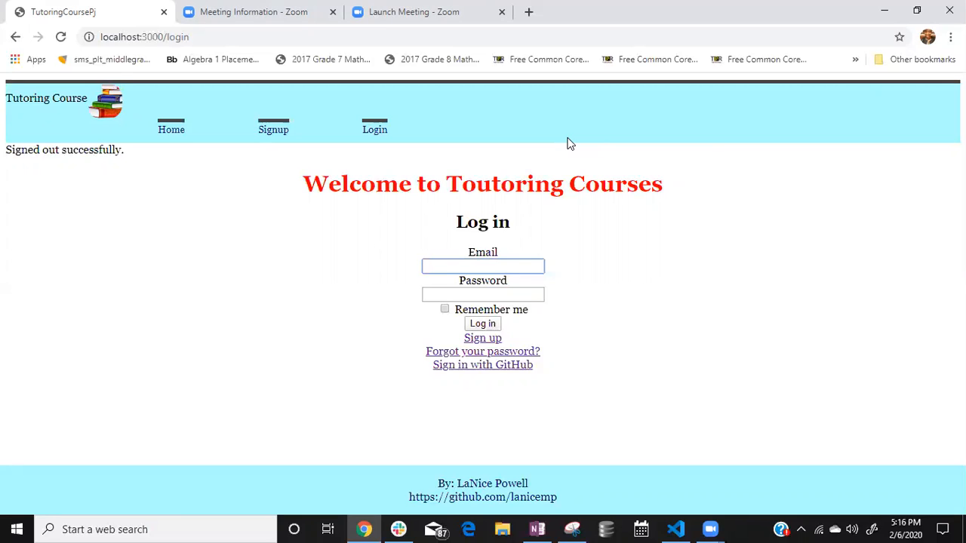
{"action": "left_click", "coordinate": [483, 266]}
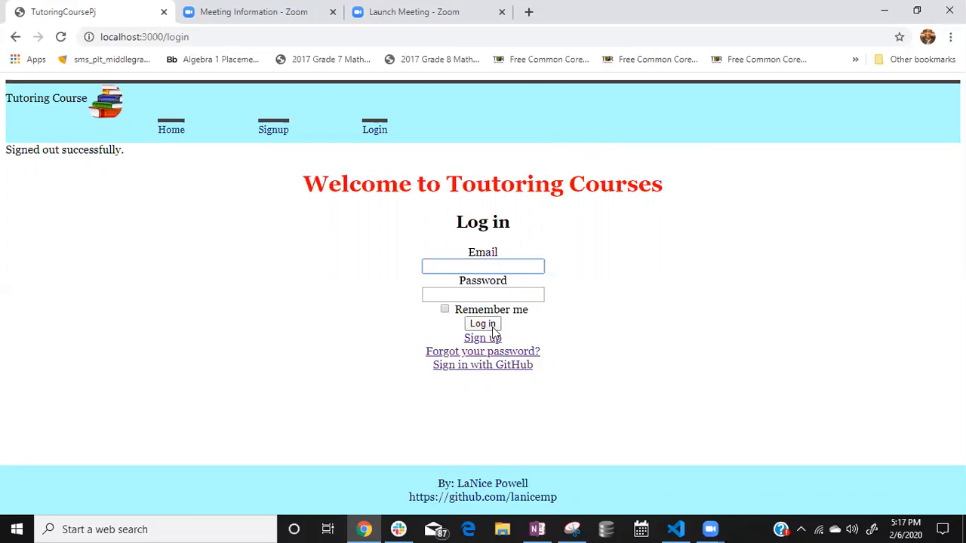
{"action": "mouse_move", "coordinate": [482, 338]}
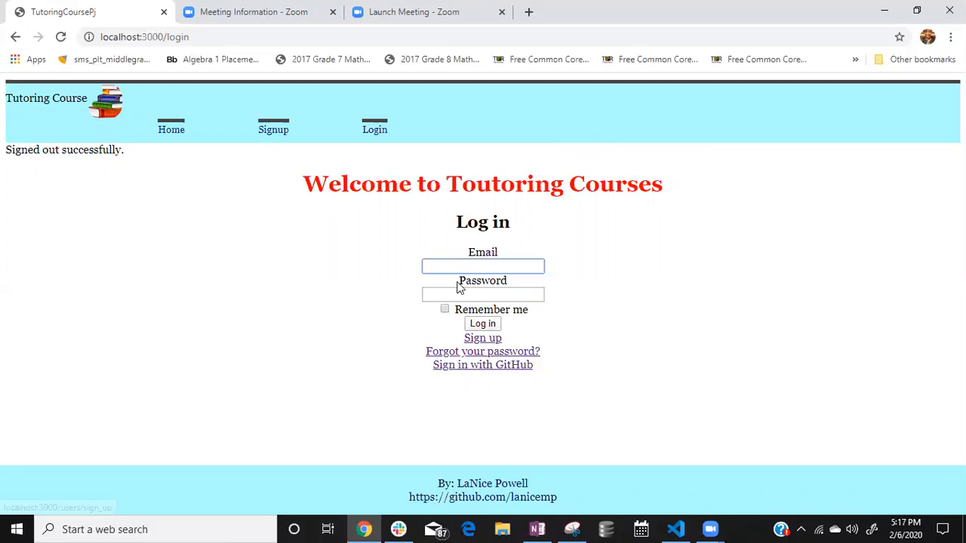
{"action": "left_click", "coordinate": [483, 338]}
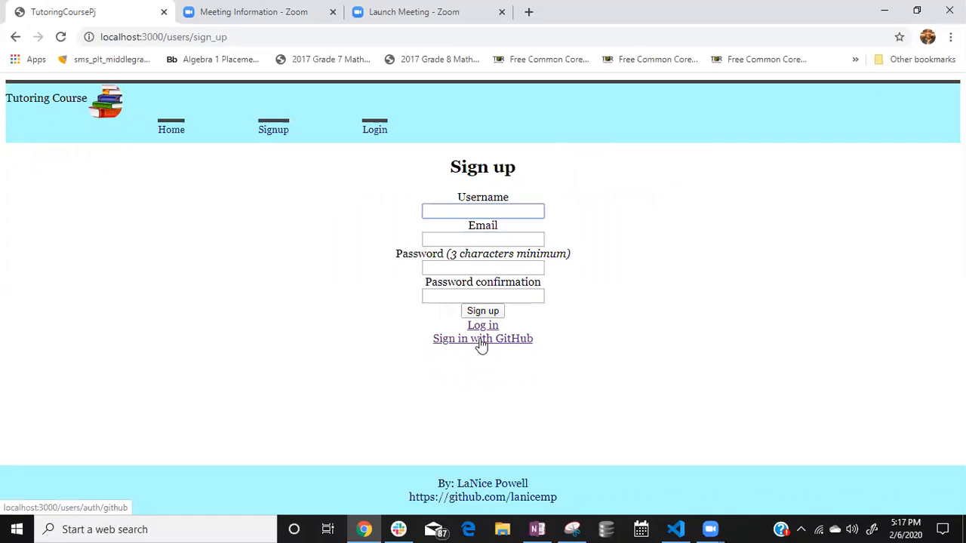
{"action": "mouse_move", "coordinate": [517, 255]}
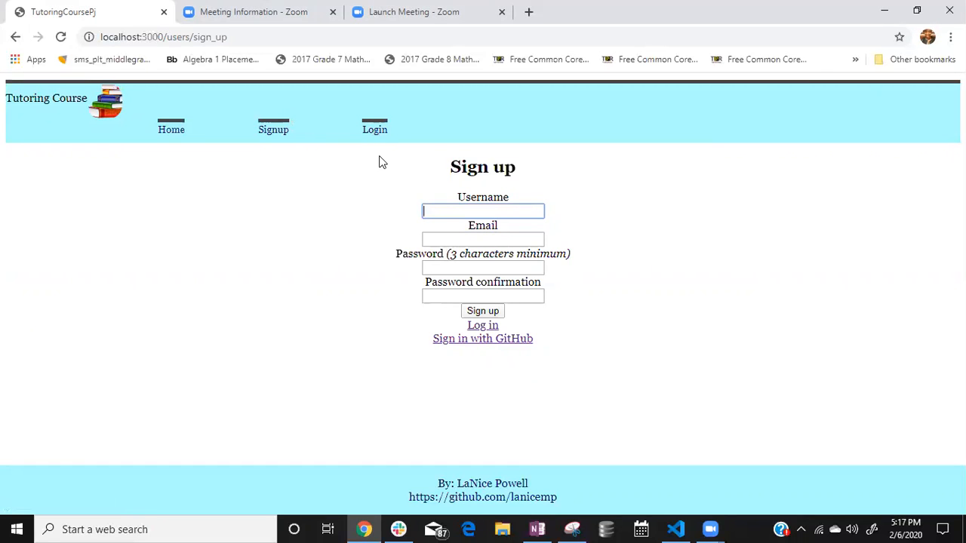
{"action": "mouse_move", "coordinate": [434, 208]}
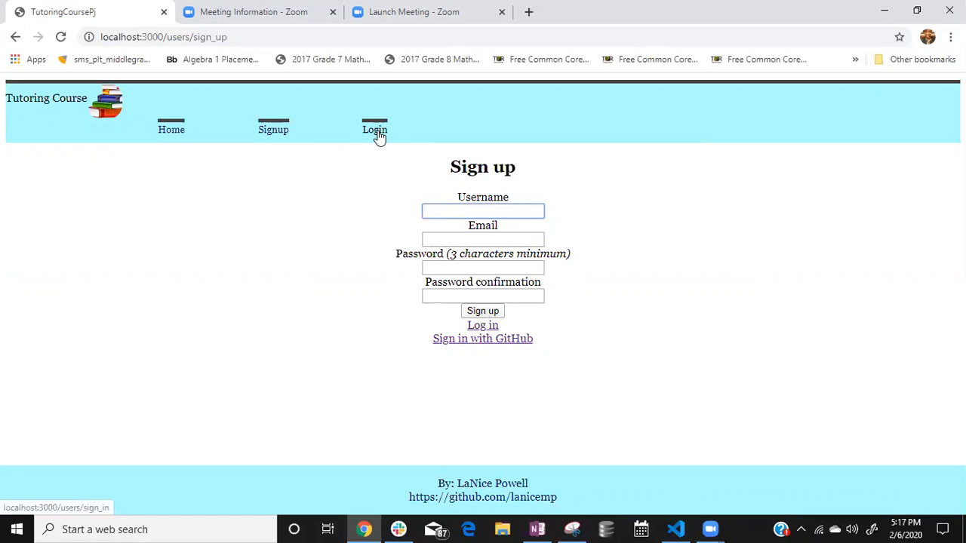
{"action": "left_click", "coordinate": [374, 130]}
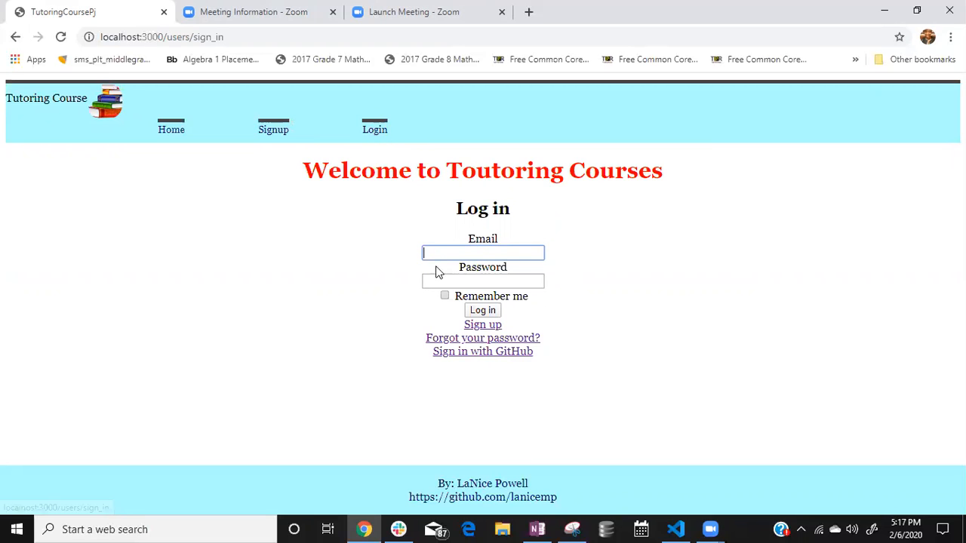
{"action": "type", "text": "t"}
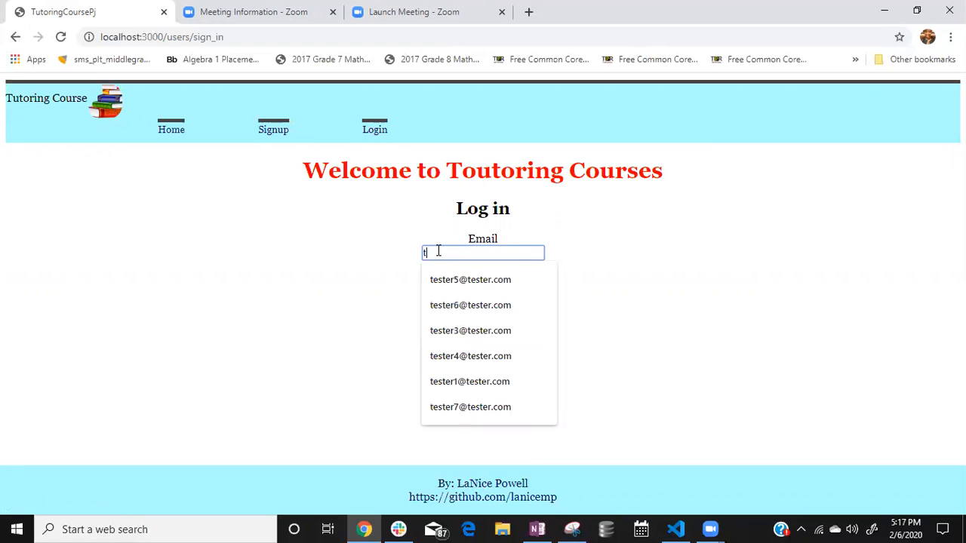
{"action": "type", "text": "ester"}
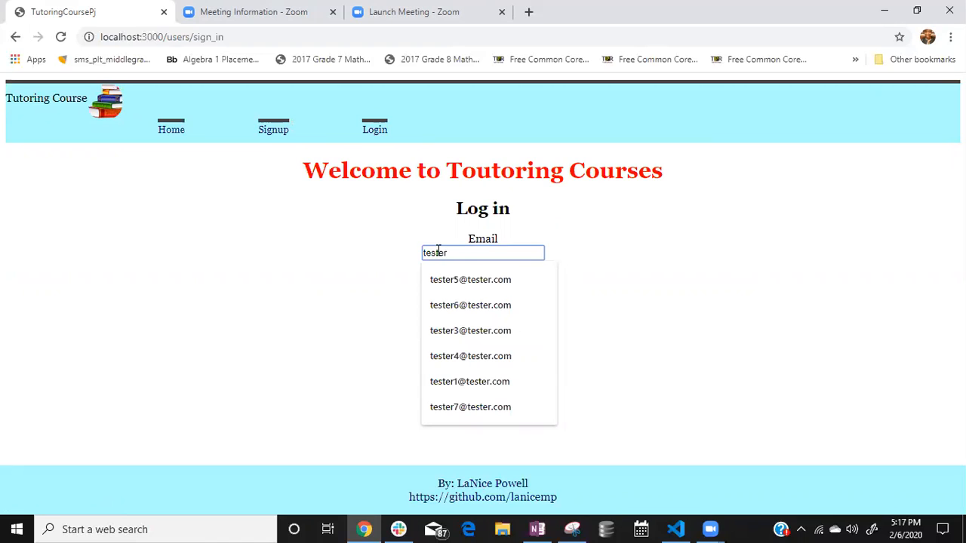
{"action": "left_click", "coordinate": [471, 279]}
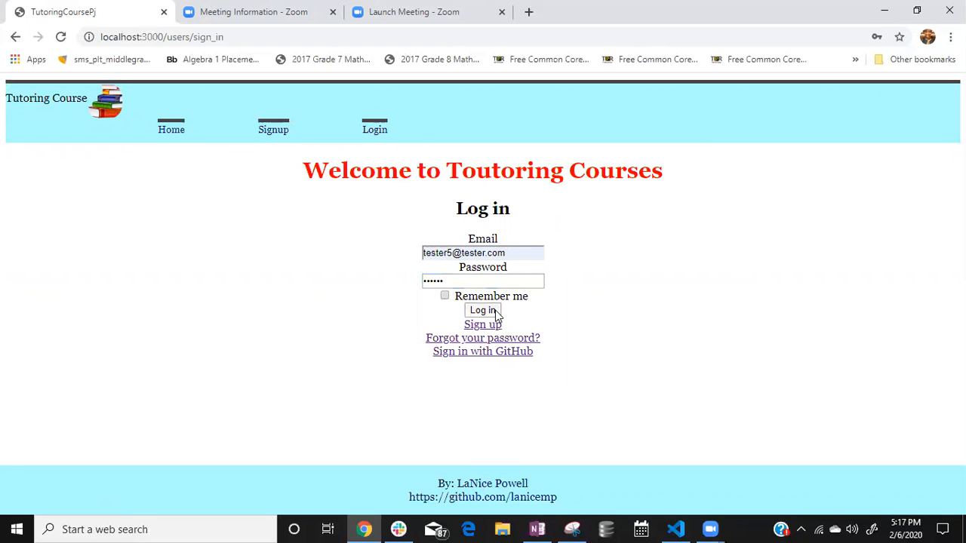
{"action": "left_click", "coordinate": [482, 311]}
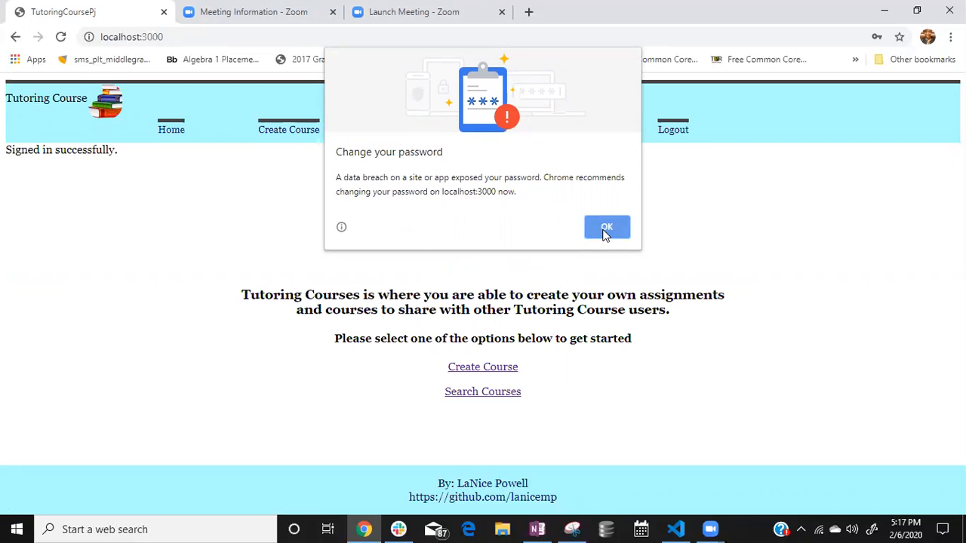
Step: Dismiss Chrome's password breach warning to reveal tester5's home page
{"action": "left_click", "coordinate": [606, 226]}
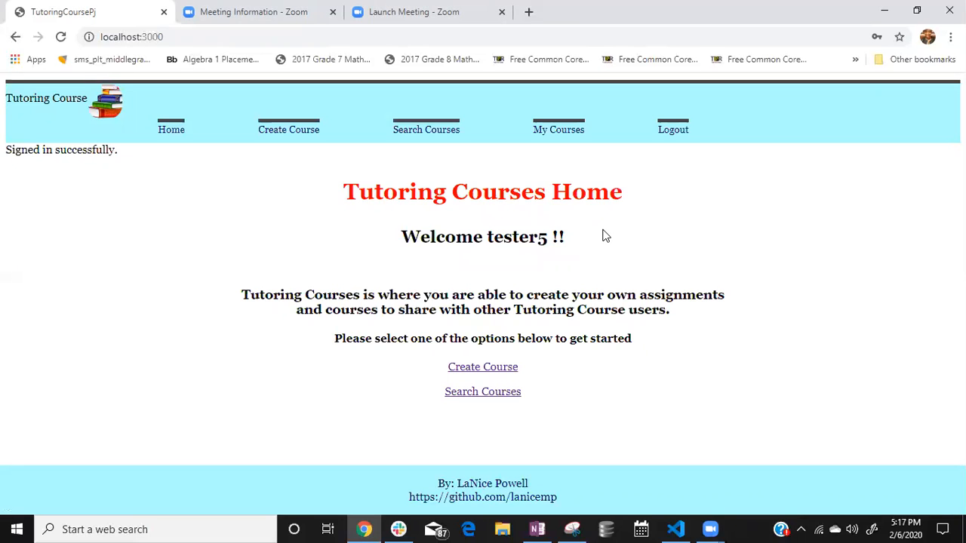
{"action": "mouse_move", "coordinate": [528, 232]}
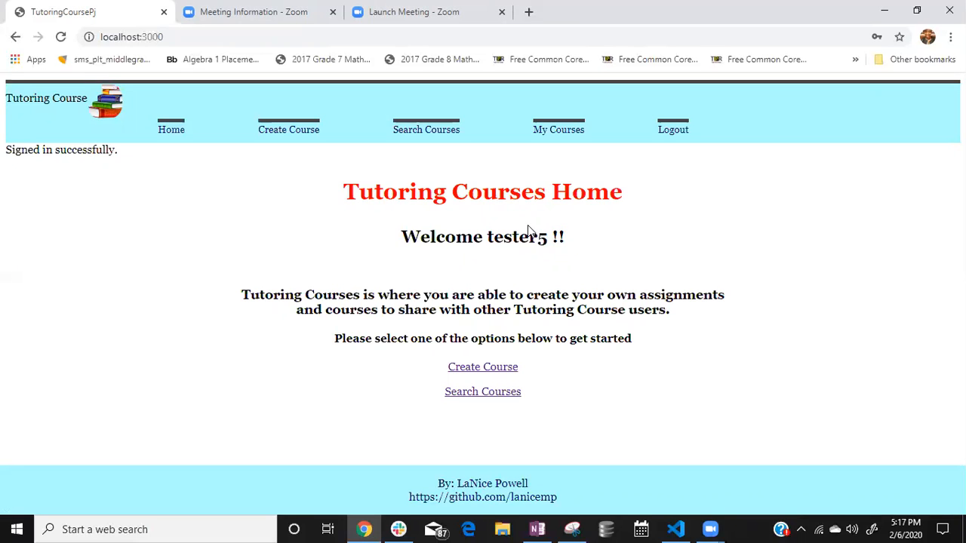
{"action": "mouse_move", "coordinate": [405, 213]}
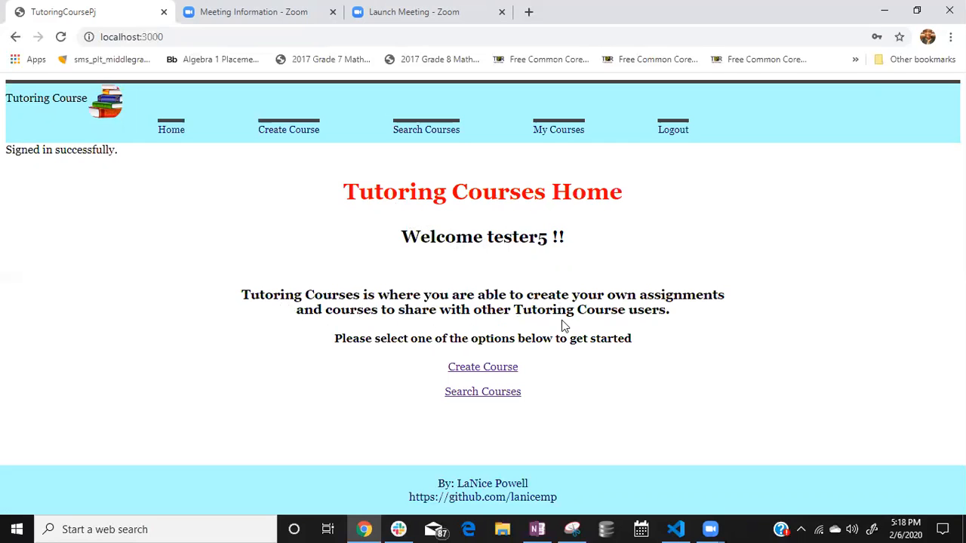
{"action": "mouse_move", "coordinate": [664, 328]}
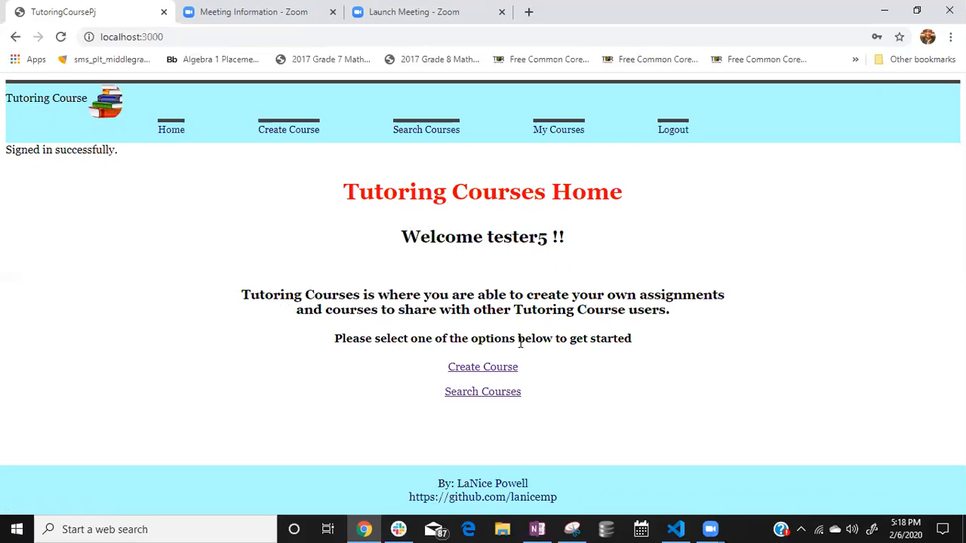
{"action": "mouse_move", "coordinate": [528, 357]}
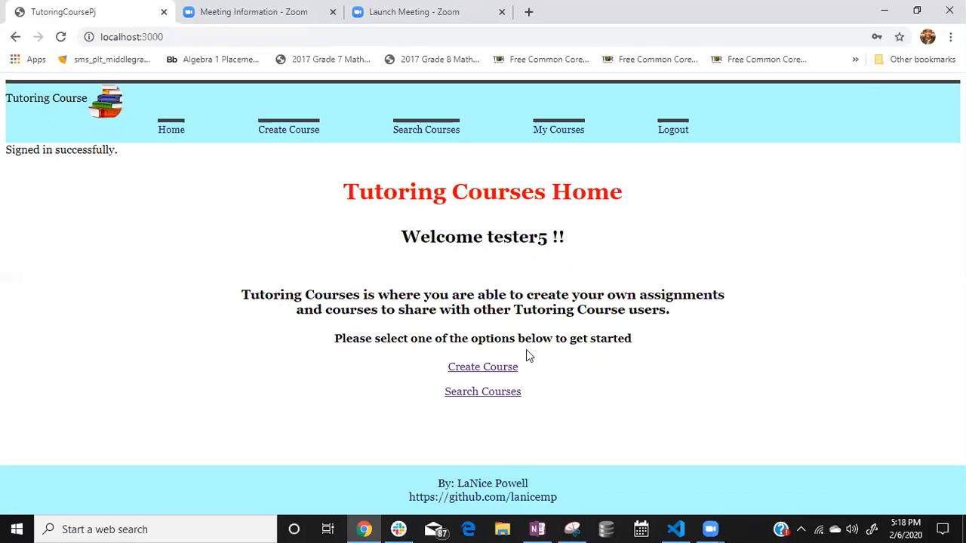
{"action": "mouse_move", "coordinate": [490, 359]}
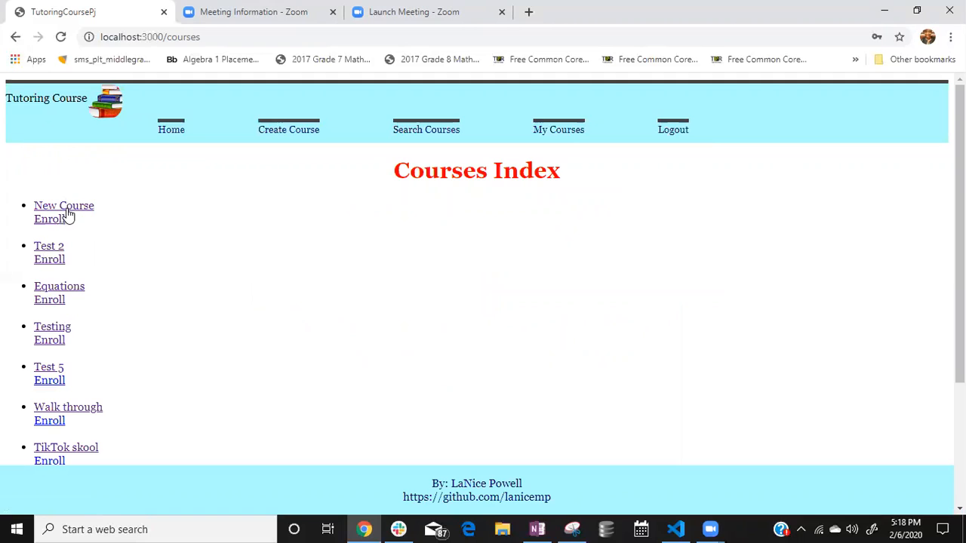
{"action": "mouse_move", "coordinate": [50, 219]}
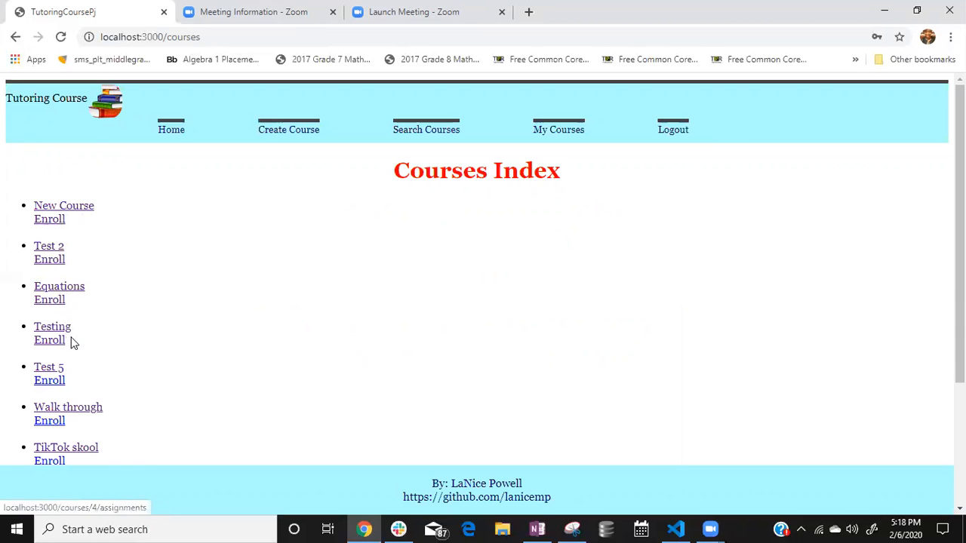
Step: Scroll down through the Courses Index to see every listed course
{"action": "scroll", "scroll_direction": "down", "scroll_amount": 3}
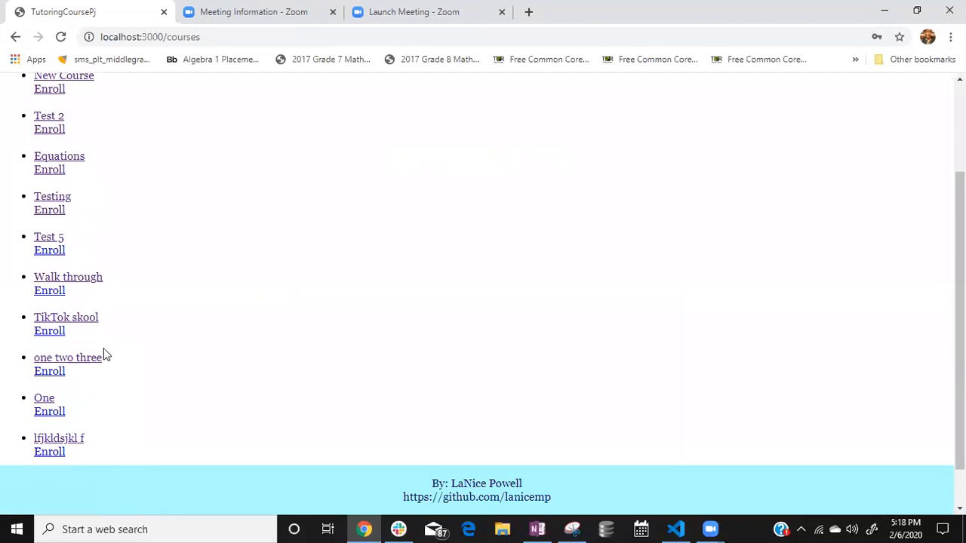
{"action": "scroll", "scroll_direction": "down", "scroll_amount": 3}
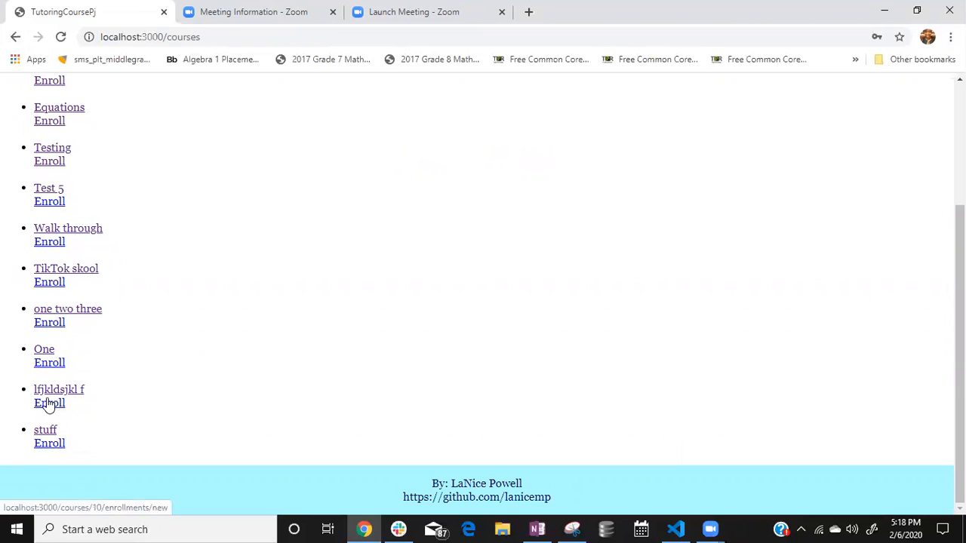
{"action": "mouse_move", "coordinate": [102, 339]}
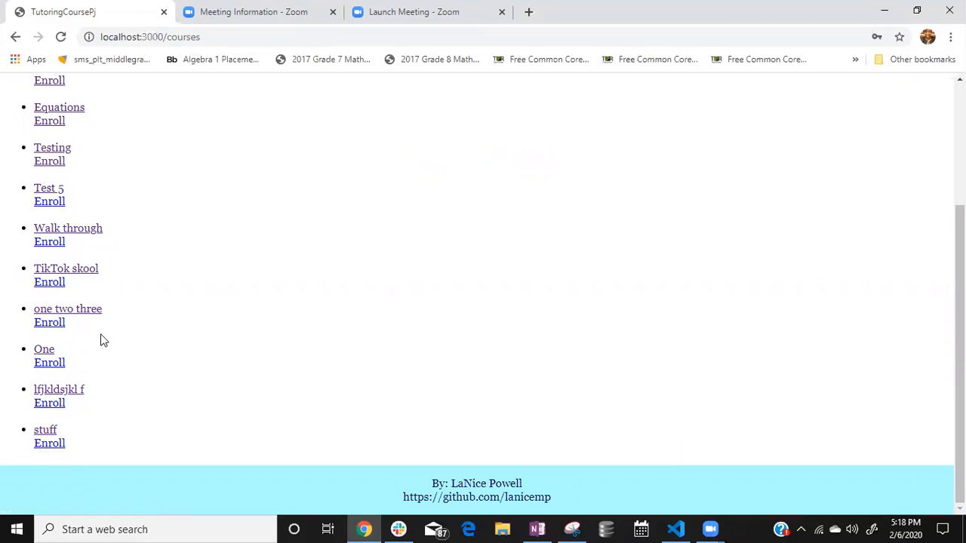
{"action": "scroll", "scroll_direction": "down", "scroll_amount": 3}
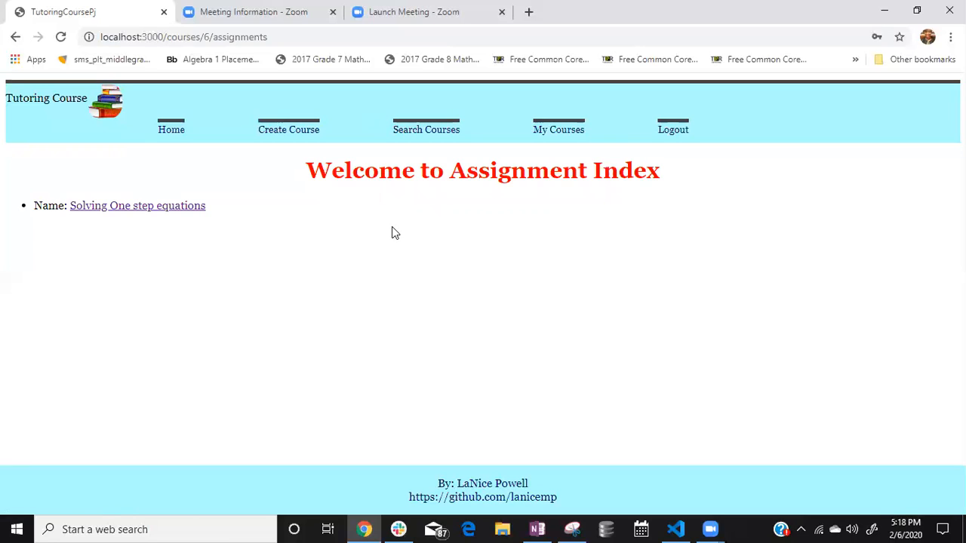
{"action": "mouse_move", "coordinate": [577, 264]}
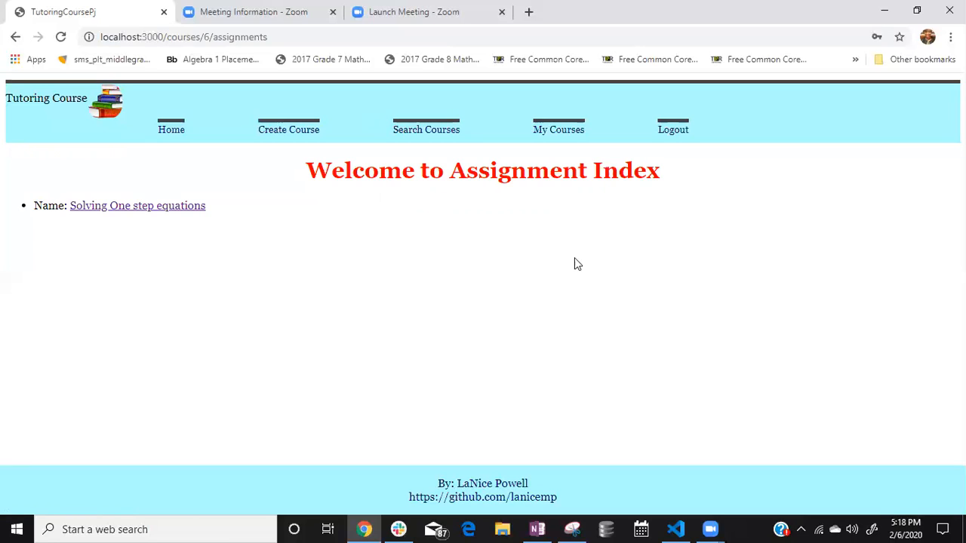
{"action": "mouse_move", "coordinate": [380, 259]}
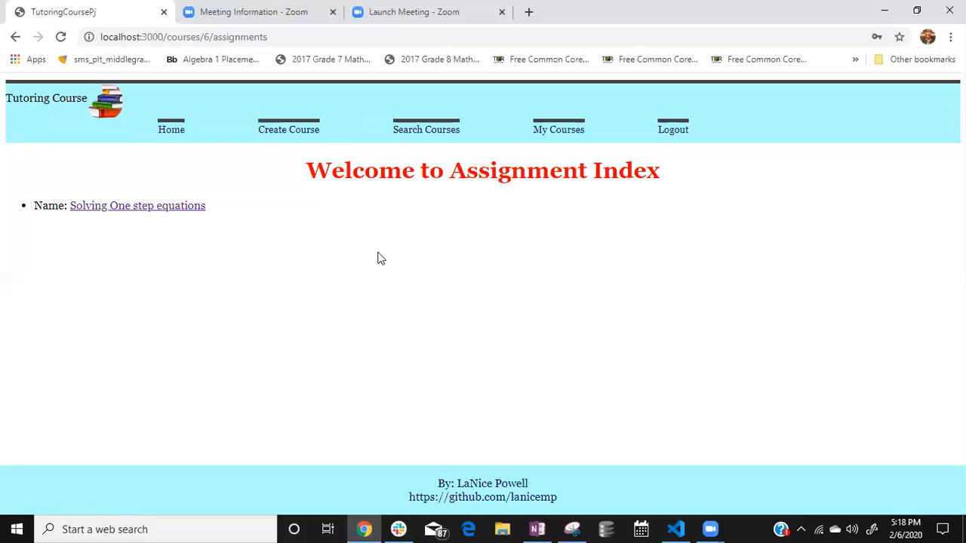
{"action": "mouse_move", "coordinate": [387, 255]}
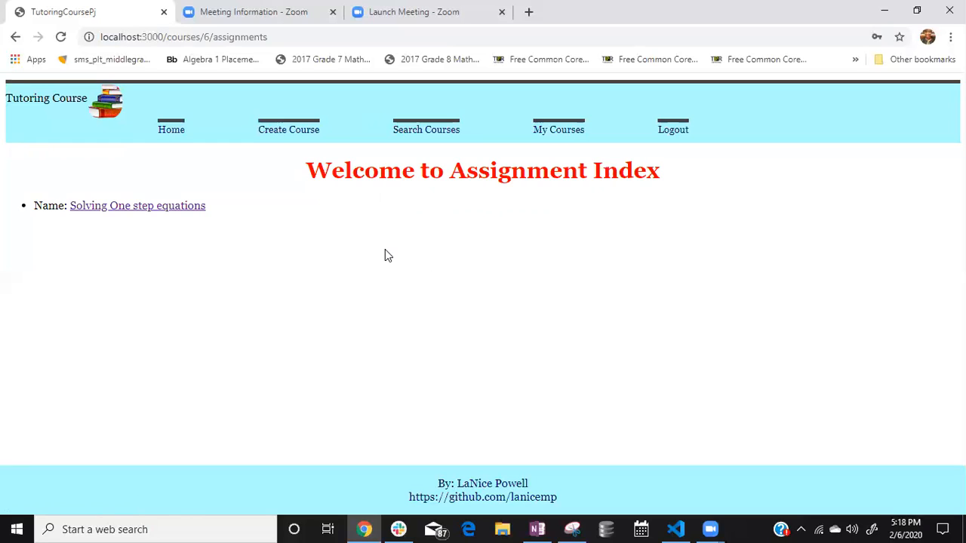
{"action": "mouse_move", "coordinate": [440, 214]}
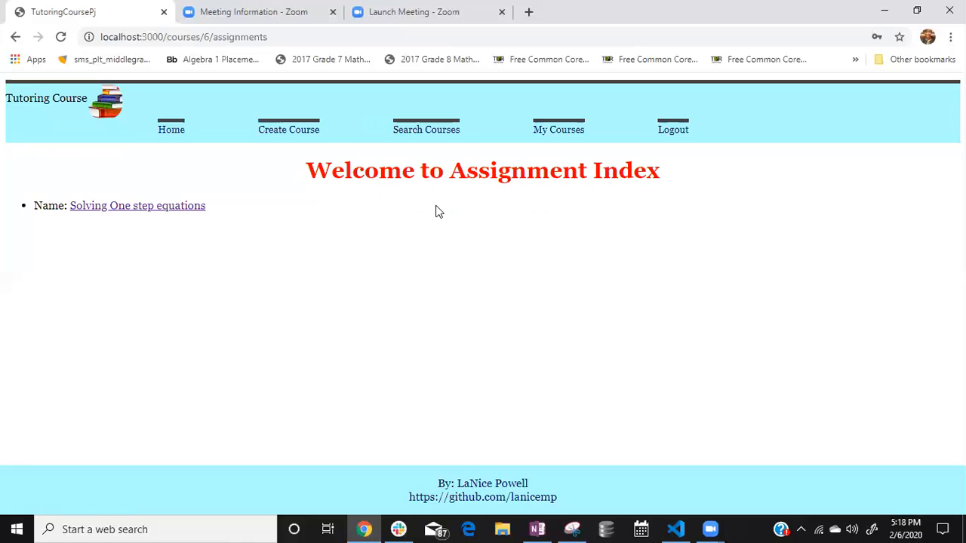
{"action": "mouse_move", "coordinate": [66, 130]}
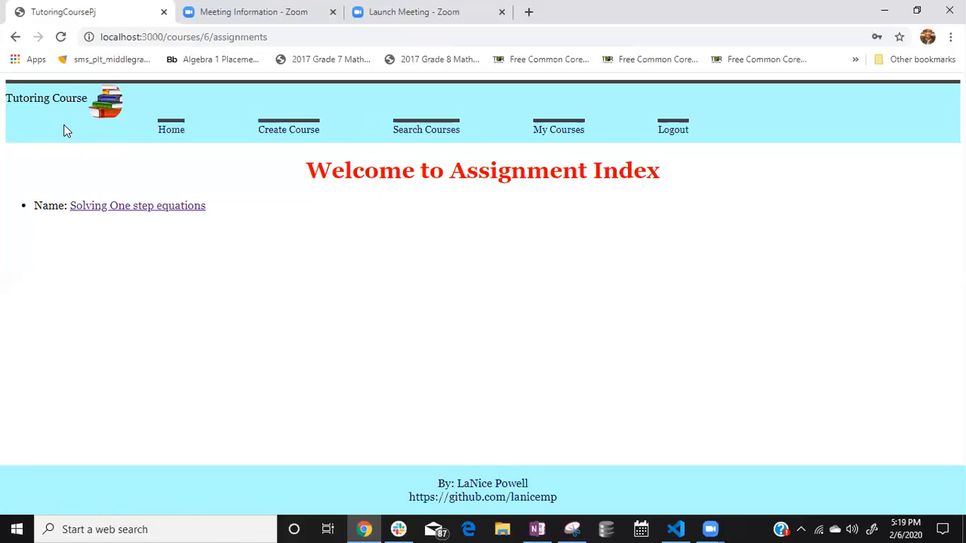
{"action": "mouse_move", "coordinate": [421, 139]}
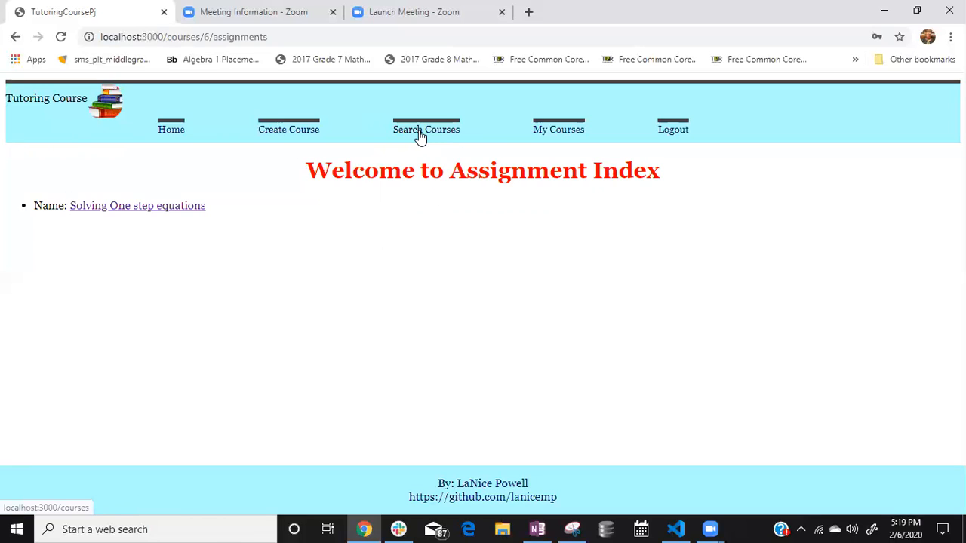
Step: Bring up the Courses Index via Search Courses and look down the list
{"action": "left_click", "coordinate": [425, 130]}
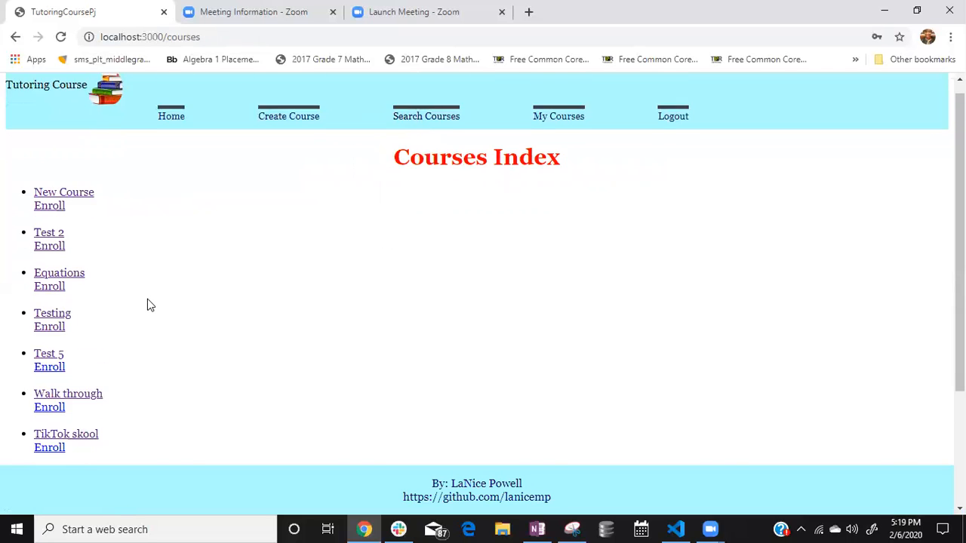
{"action": "scroll", "scroll_direction": "down", "scroll_amount": 3}
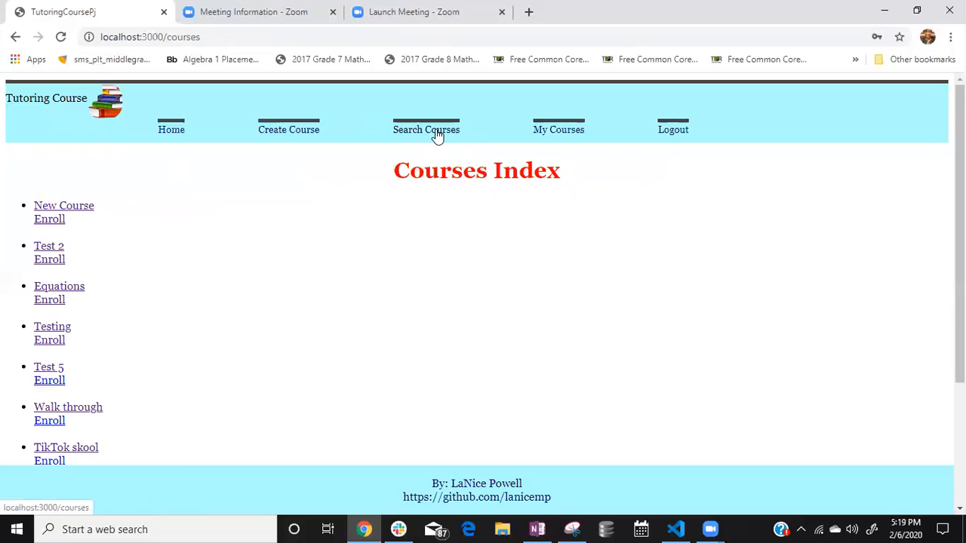
{"action": "scroll", "scroll_direction": "down", "scroll_amount": 3}
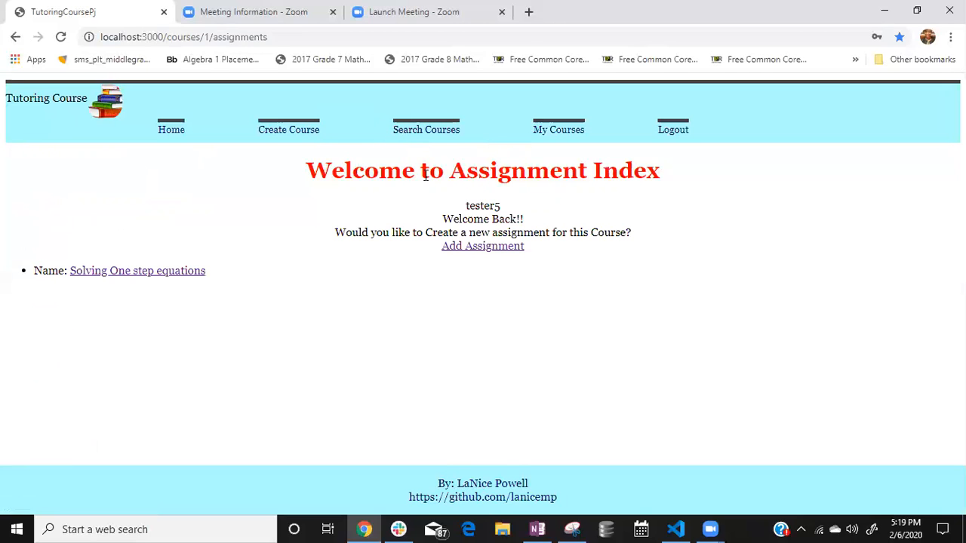
{"action": "mouse_move", "coordinate": [406, 293]}
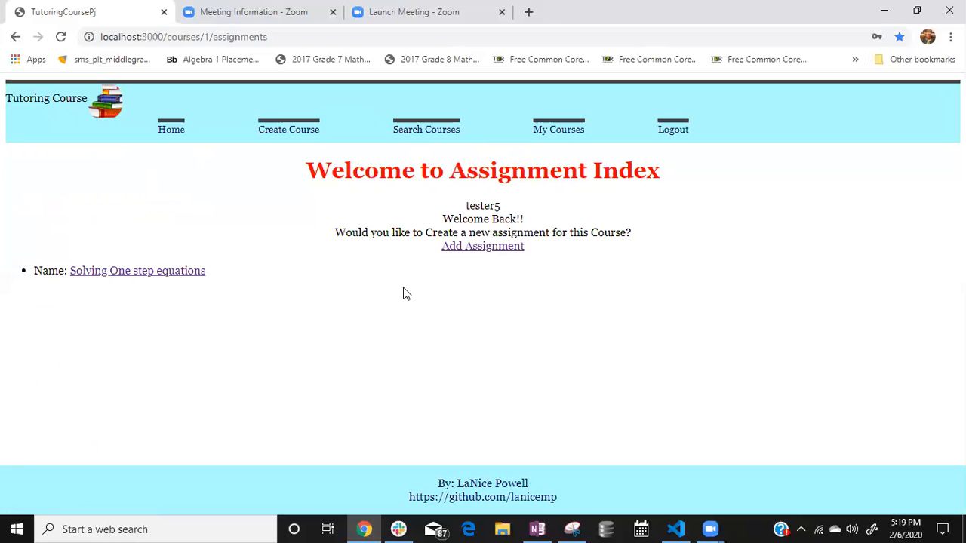
{"action": "mouse_move", "coordinate": [460, 207]}
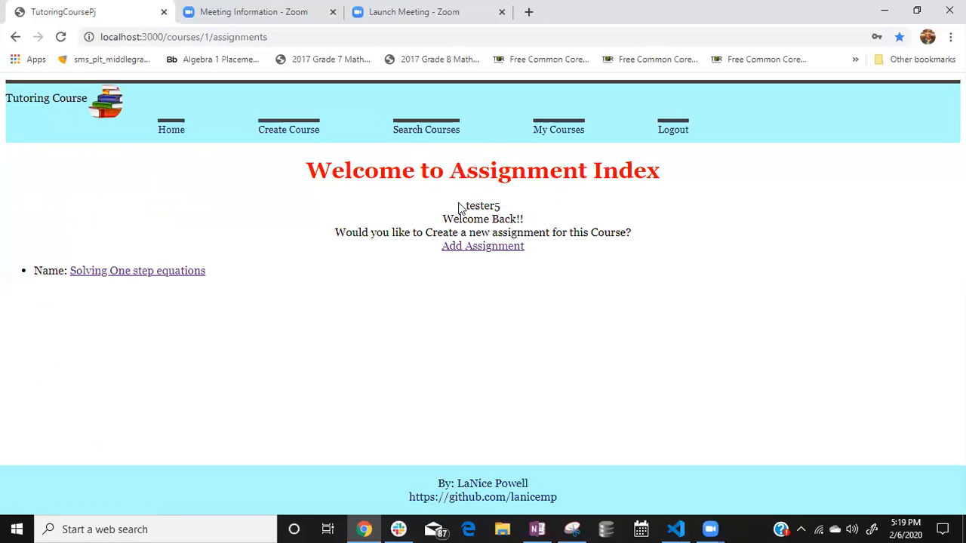
{"action": "mouse_move", "coordinate": [525, 268]}
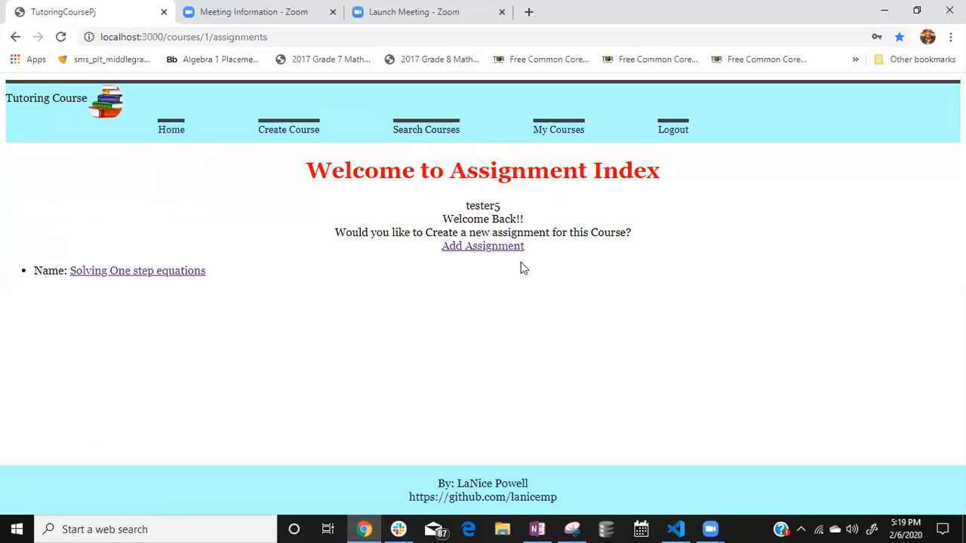
{"action": "mouse_move", "coordinate": [483, 269]}
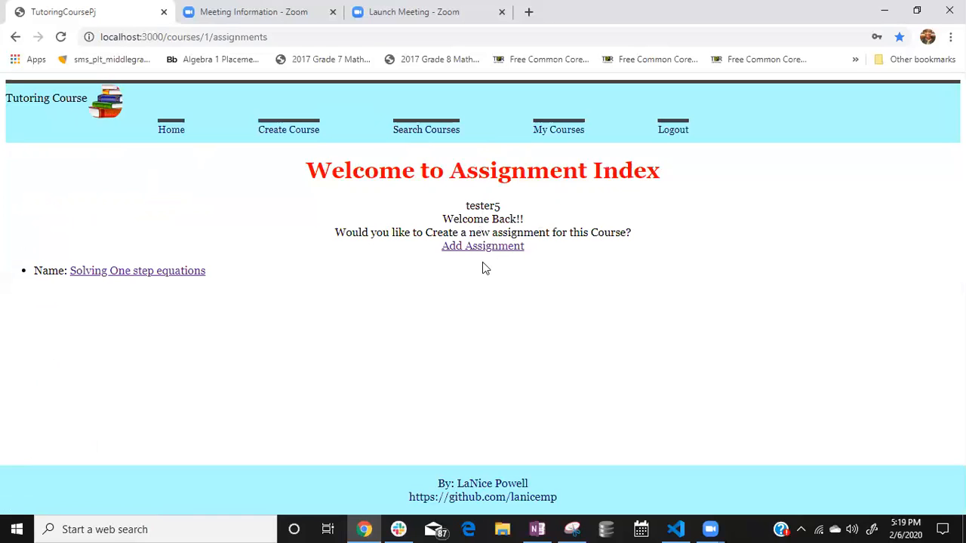
{"action": "mouse_move", "coordinate": [543, 269]}
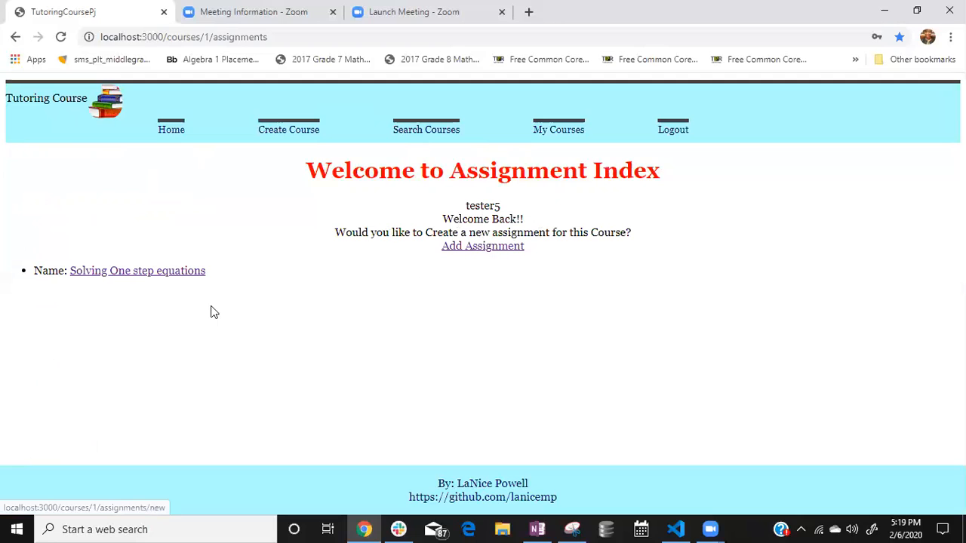
{"action": "mouse_move", "coordinate": [472, 217]}
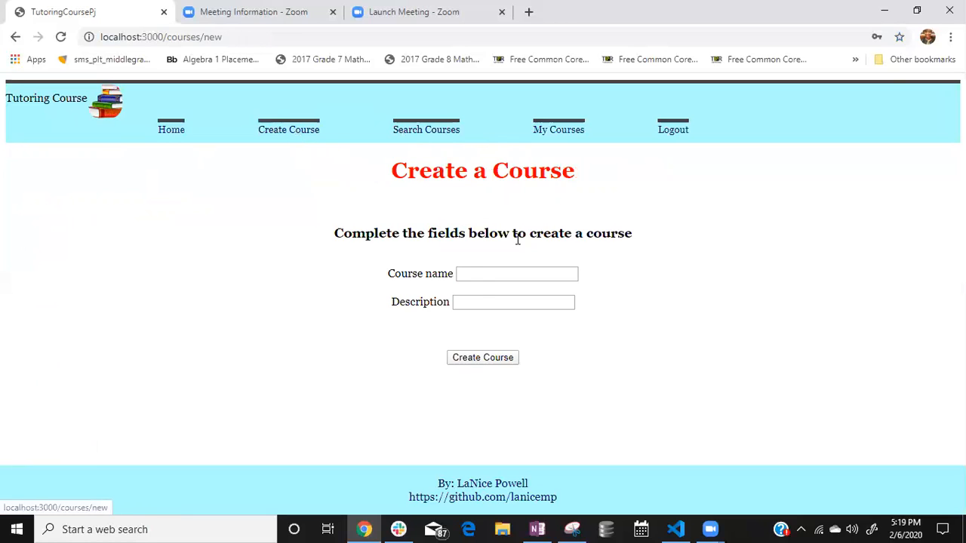
Step: Create a course named 'Rails Assessment' with description 'Walk through'
{"action": "left_click", "coordinate": [516, 273]}
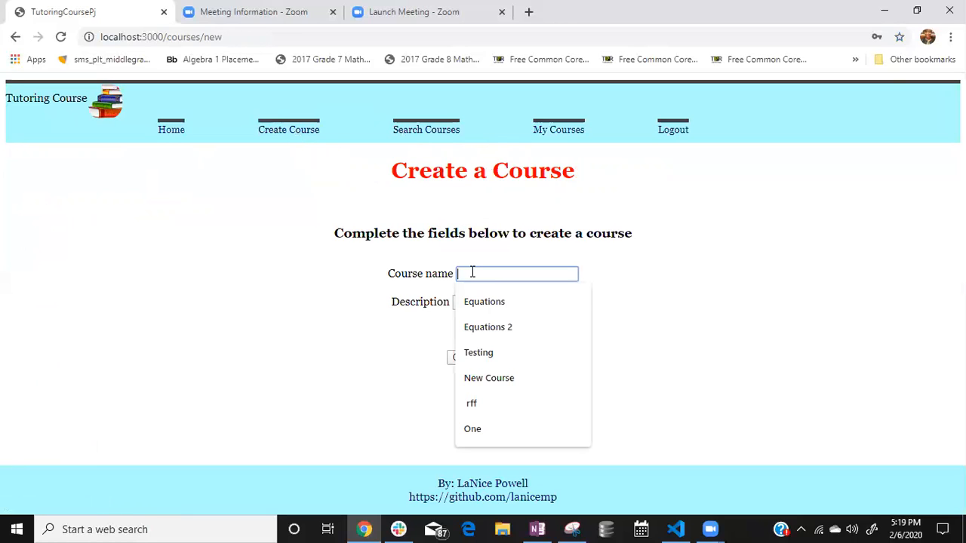
{"action": "type", "text": "Rails Ass"}
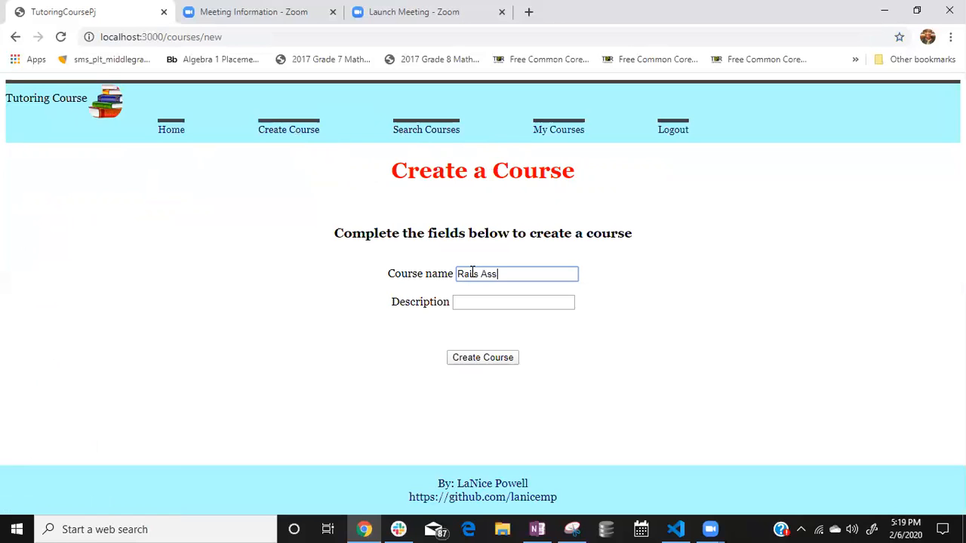
{"action": "type", "text": "essment"}
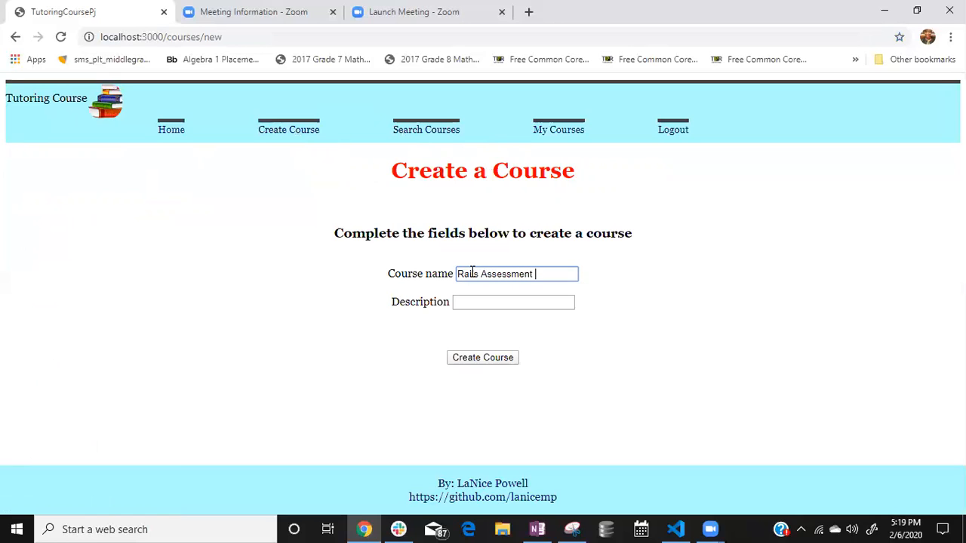
{"action": "left_click", "coordinate": [513, 301]}
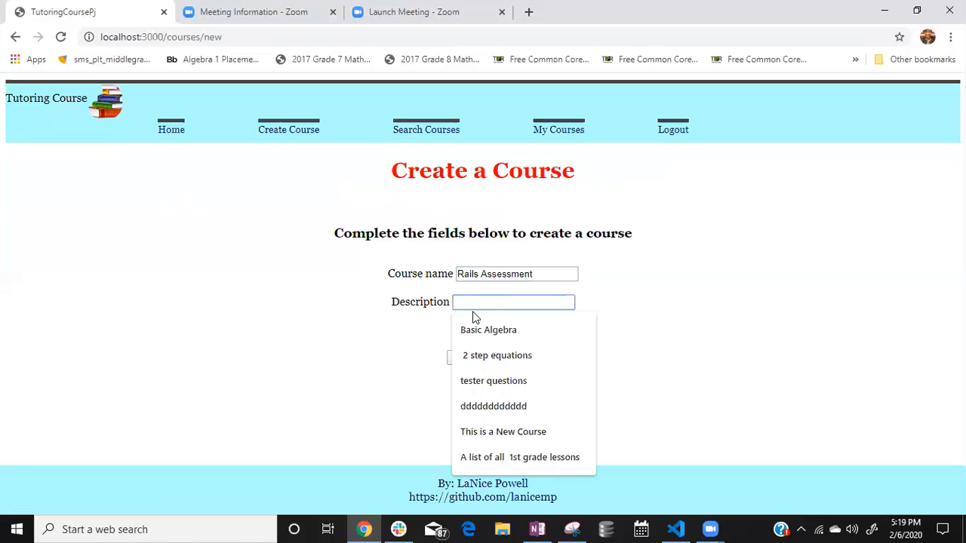
{"action": "type", "text": "Walk"}
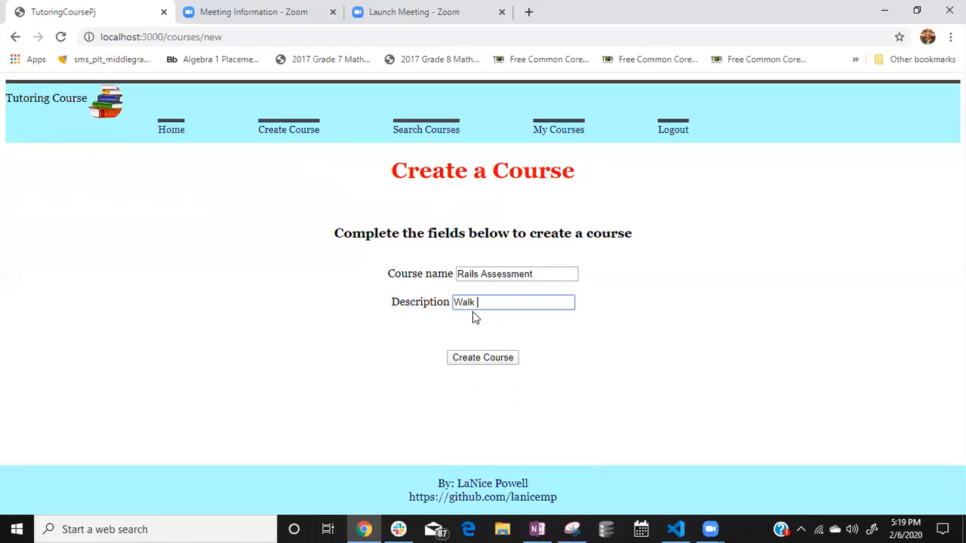
{"action": "type", "text": "through"}
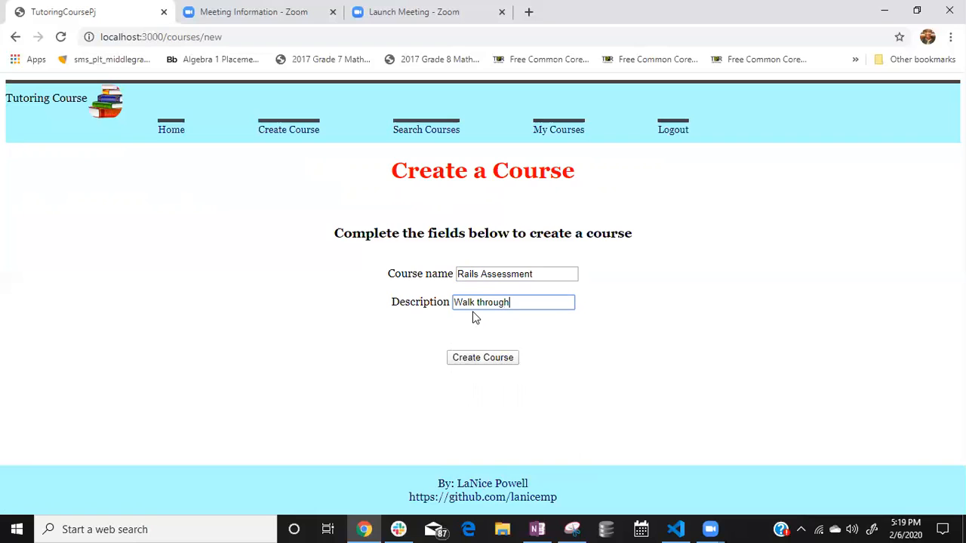
{"action": "left_click", "coordinate": [483, 356]}
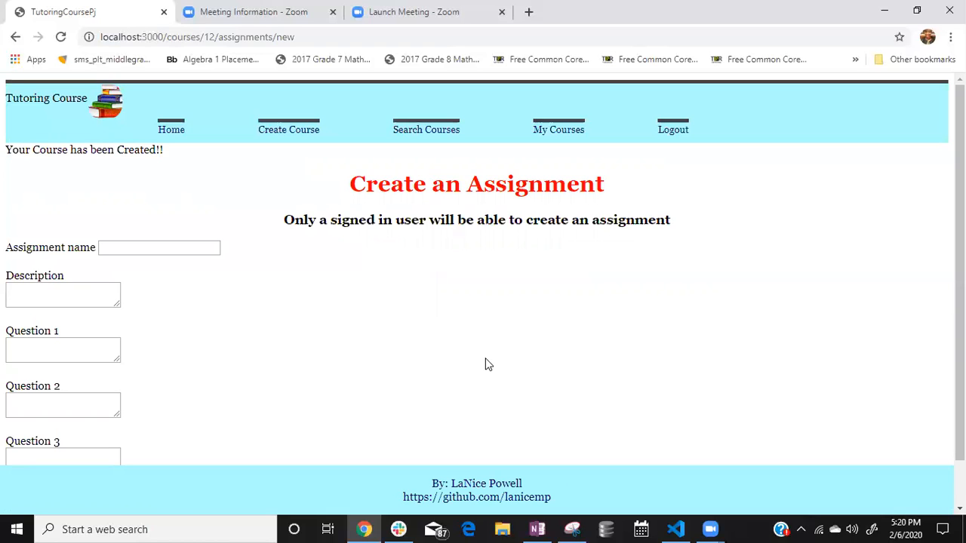
Step: Name the assignment 'Testing for Rails' with description 'this is a test'
{"action": "left_click", "coordinate": [160, 248]}
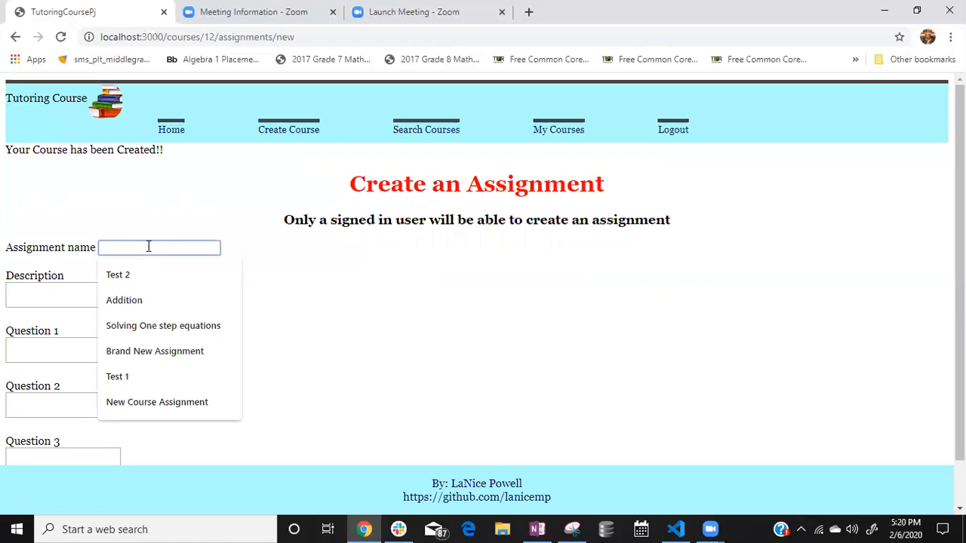
{"action": "type", "text": "T"}
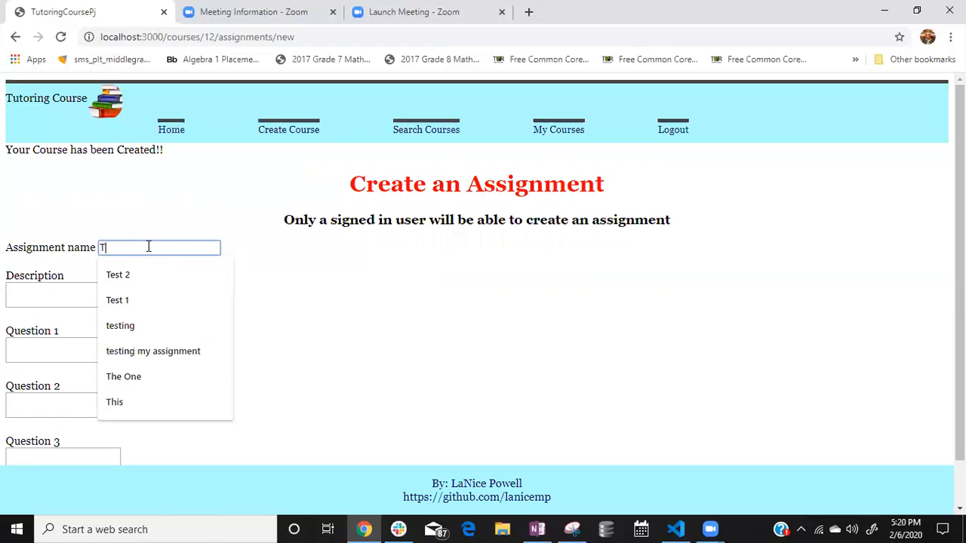
{"action": "type", "text": "esting for a"}
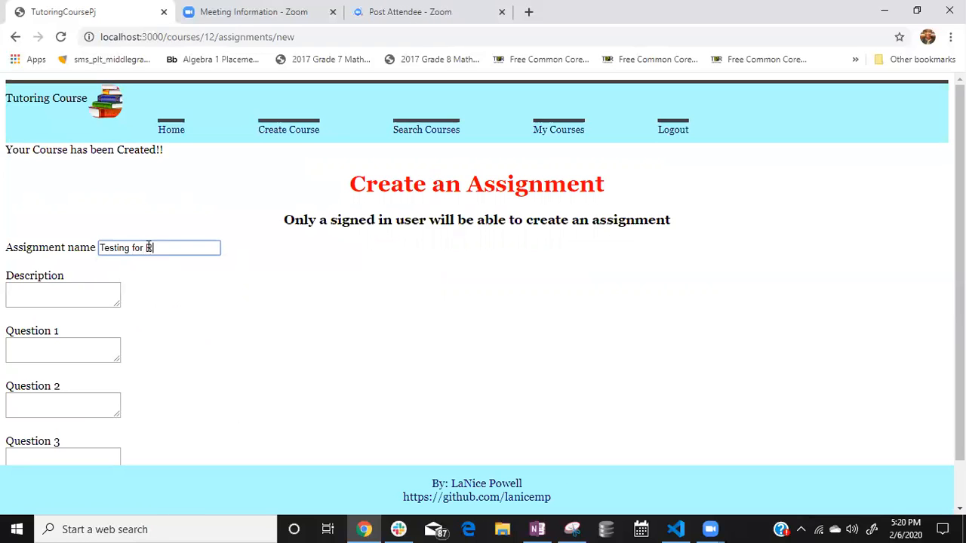
{"action": "type", "text": "Rails"}
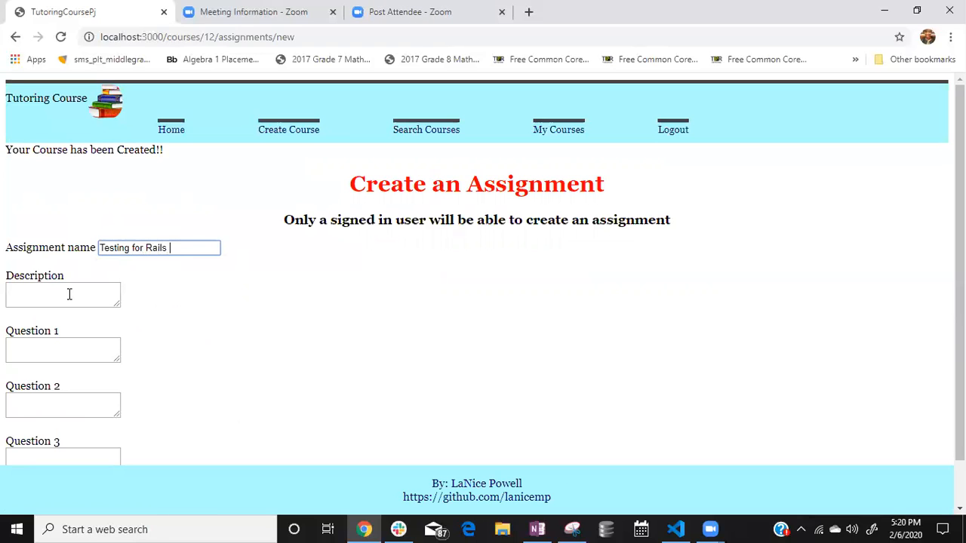
{"action": "left_click", "coordinate": [63, 294]}
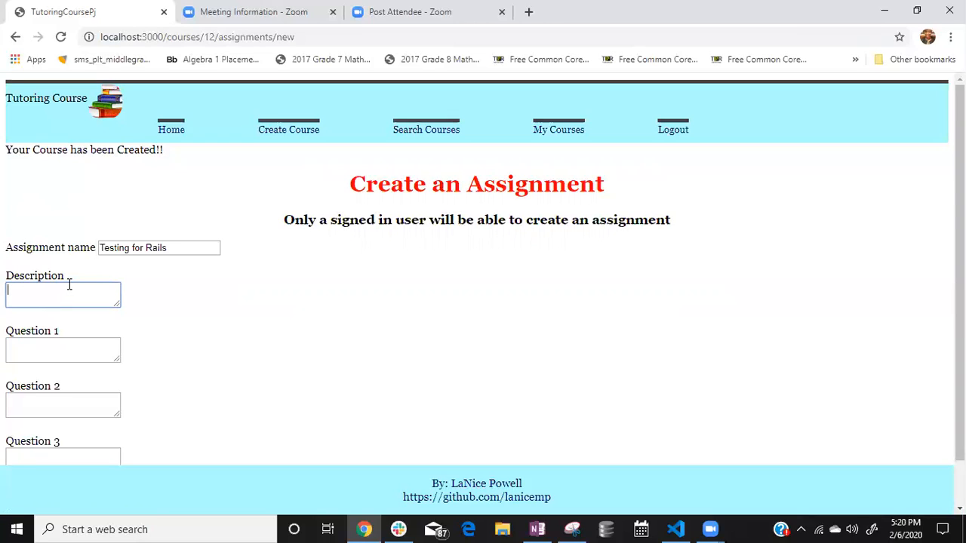
{"action": "type", "text": "this is a"}
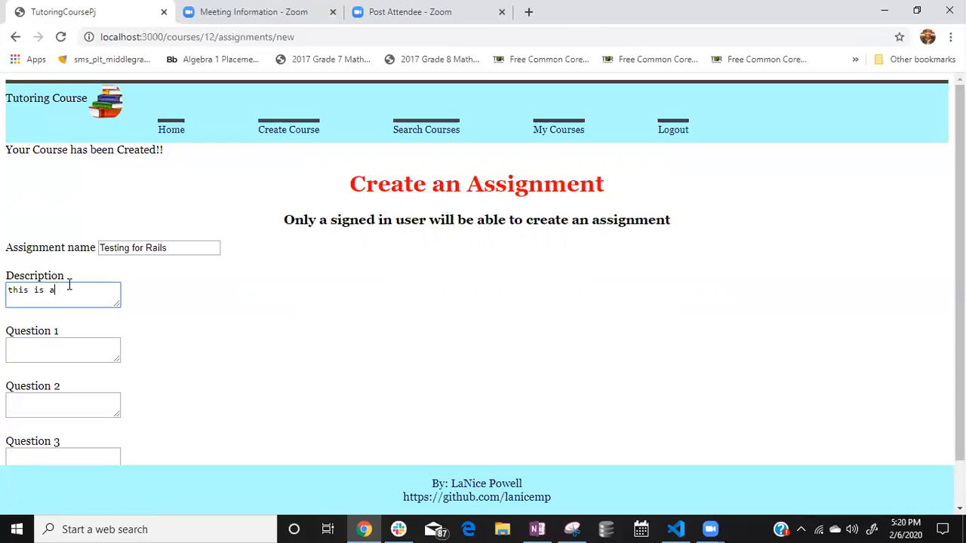
{"action": "type", "text": "test"}
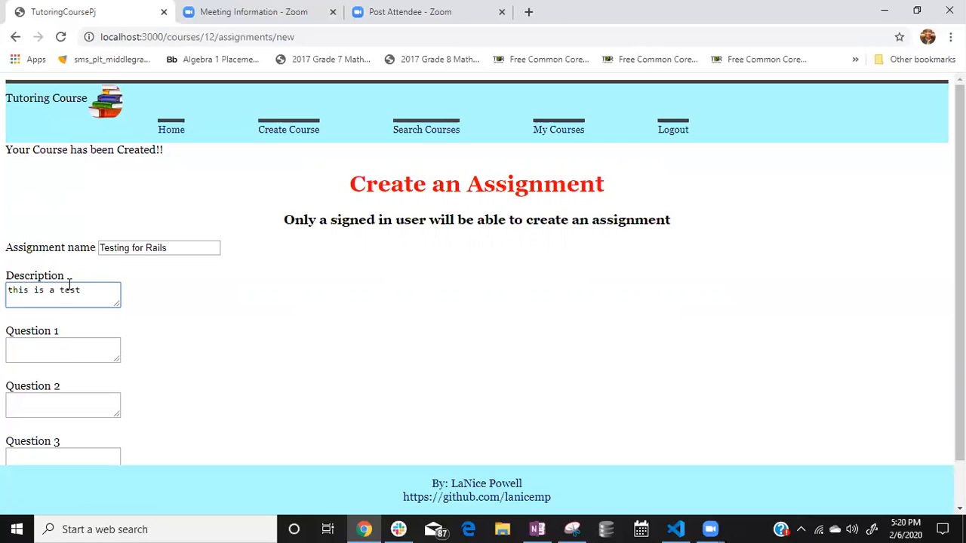
Step: Fill in questions 1, 2 and 3 and create the assignment
{"action": "type", "text": "1"}
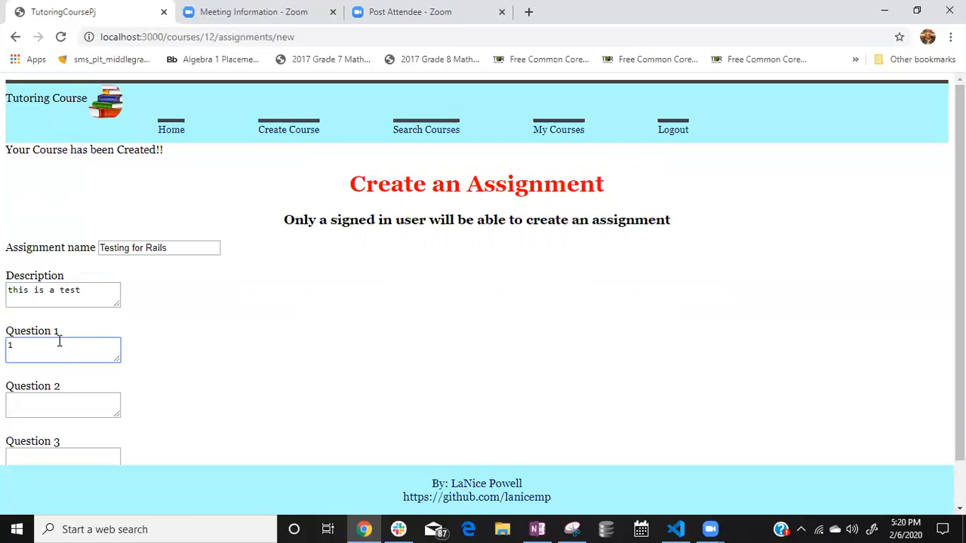
{"action": "type", "text": "2"}
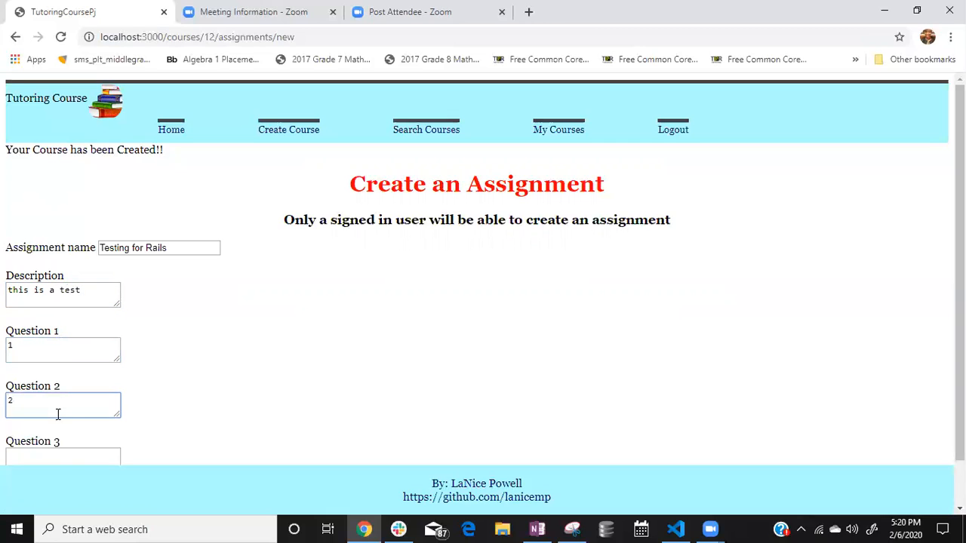
{"action": "type", "text": "3"}
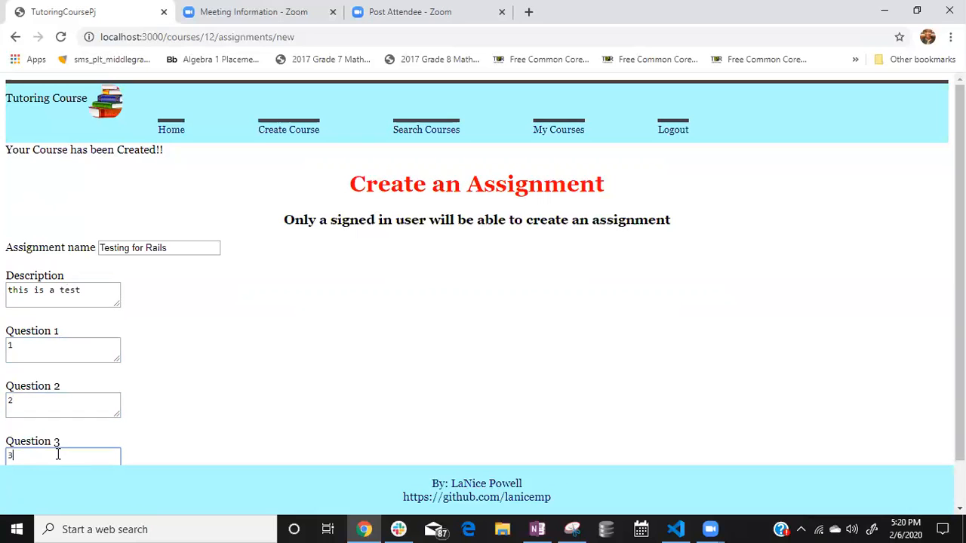
{"action": "scroll", "scroll_direction": "down", "scroll_amount": 3}
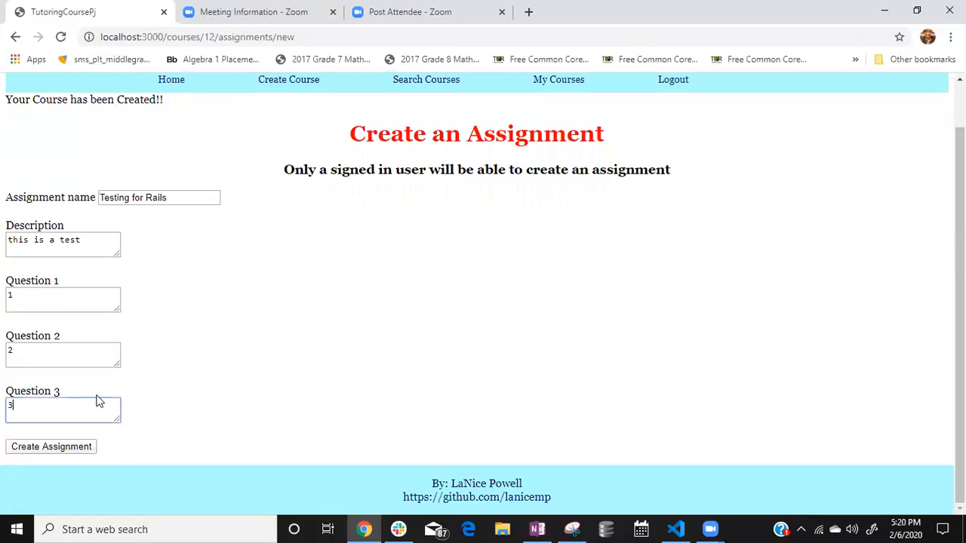
{"action": "left_click", "coordinate": [51, 446]}
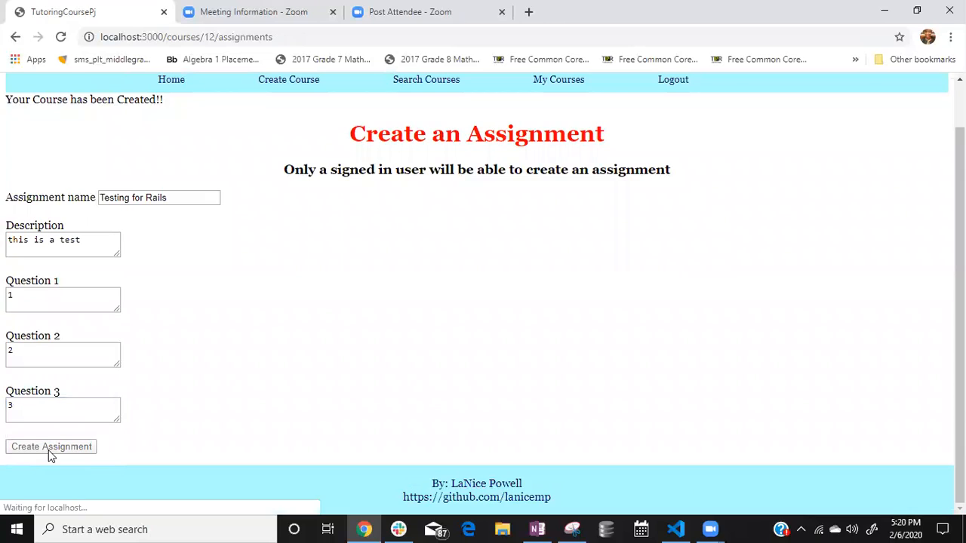
Step: Open the Testing for Rails assignment from the Assignment Index
{"action": "left_click", "coordinate": [52, 446]}
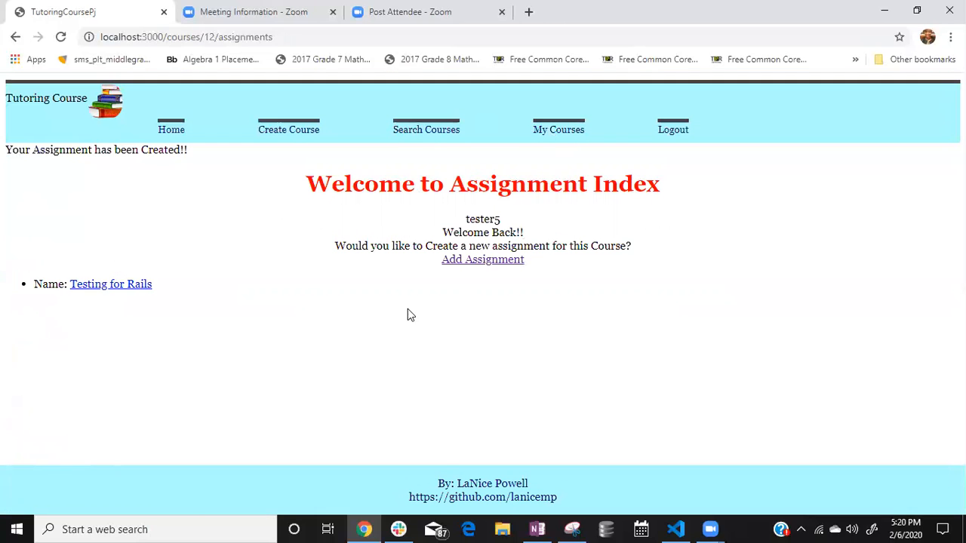
{"action": "mouse_move", "coordinate": [474, 283]}
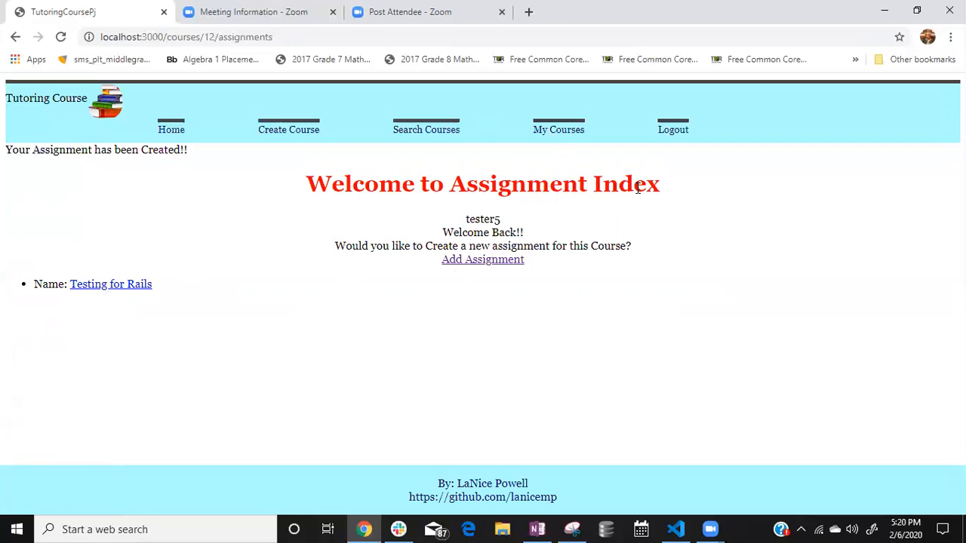
{"action": "mouse_move", "coordinate": [398, 246]}
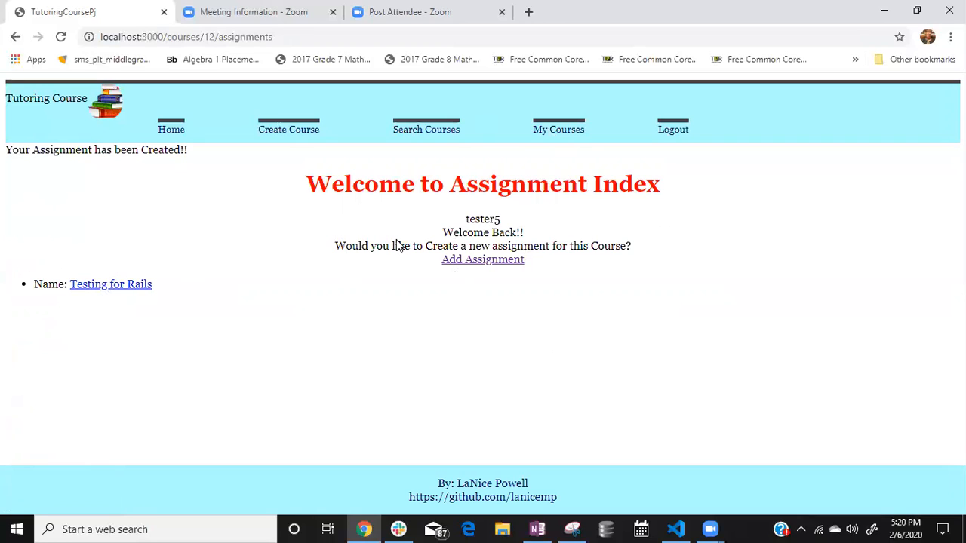
{"action": "mouse_move", "coordinate": [513, 254]}
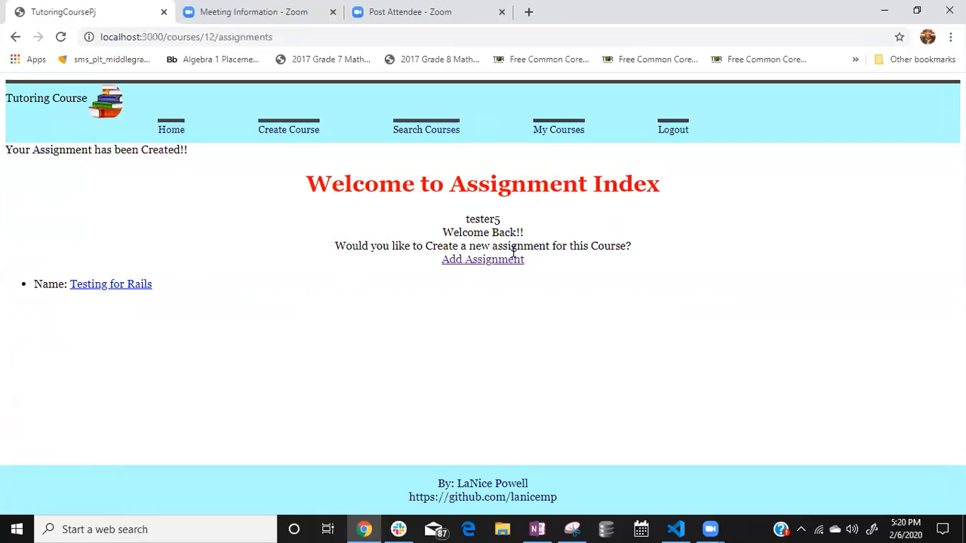
{"action": "mouse_move", "coordinate": [475, 311]}
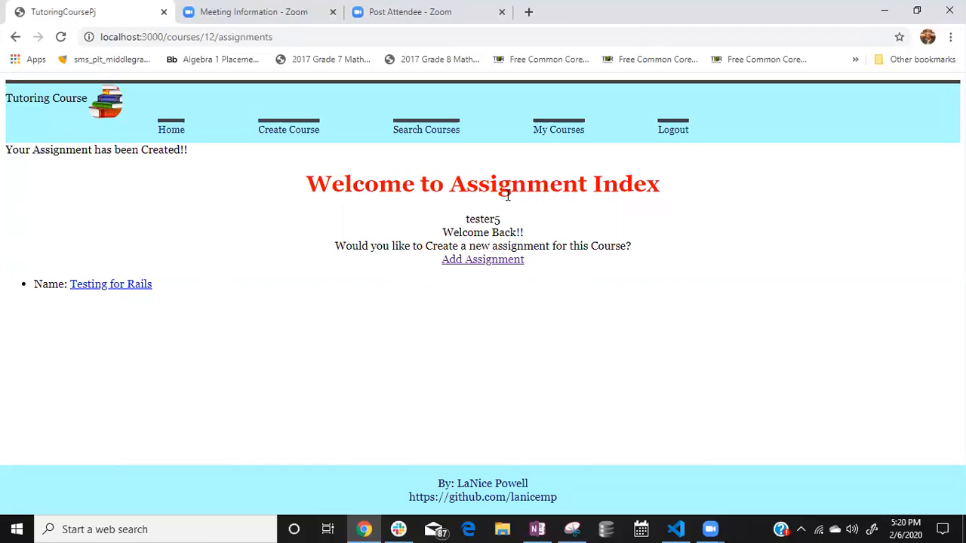
{"action": "mouse_move", "coordinate": [363, 280]}
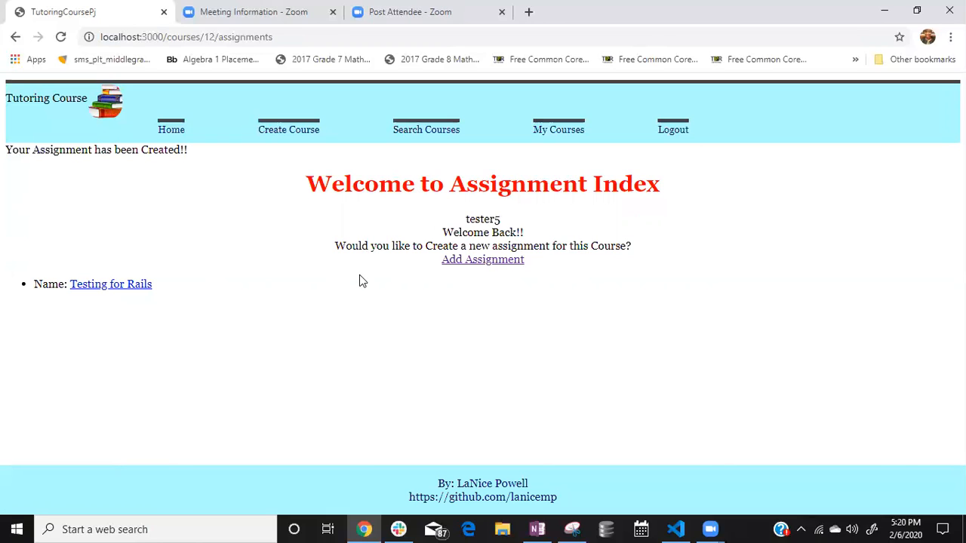
{"action": "mouse_move", "coordinate": [299, 261]}
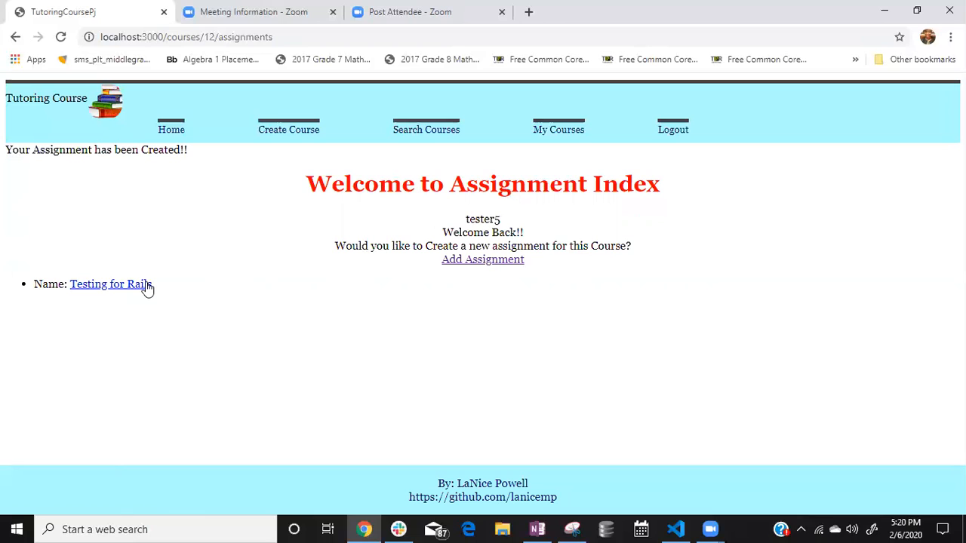
{"action": "left_click", "coordinate": [109, 284]}
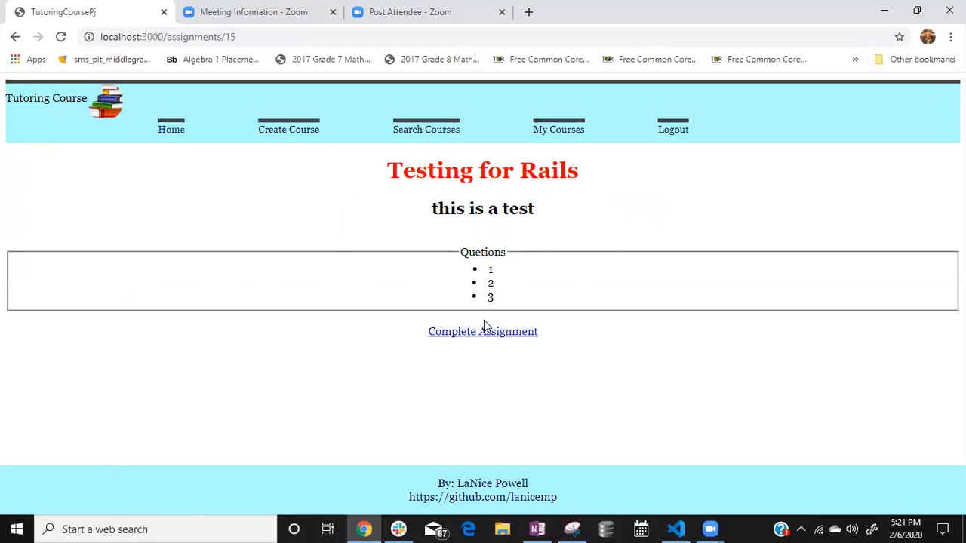
Step: Complete Testing for Rails with answers 2, 3 and 4 and create the submission
{"action": "left_click", "coordinate": [483, 332]}
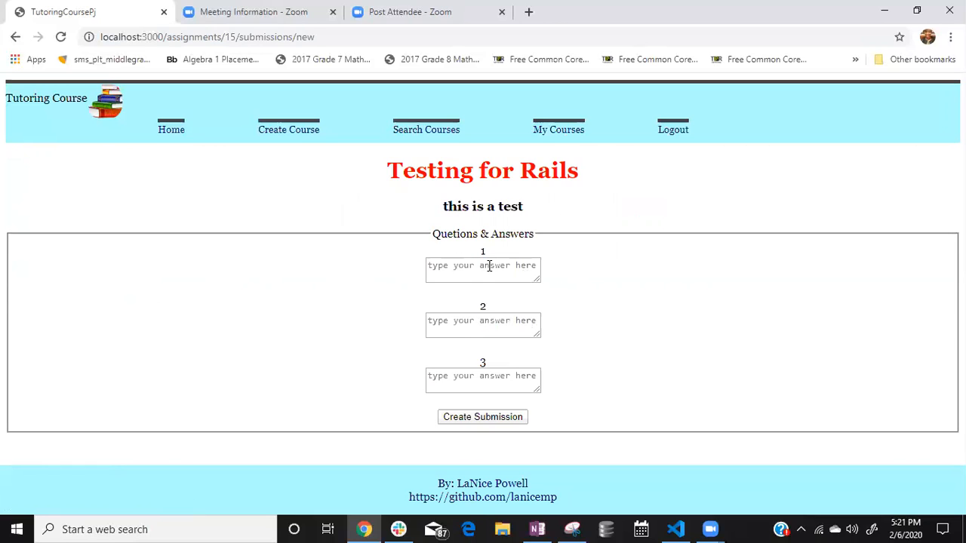
{"action": "type", "text": "2"}
{"action": "type", "text": "3"}
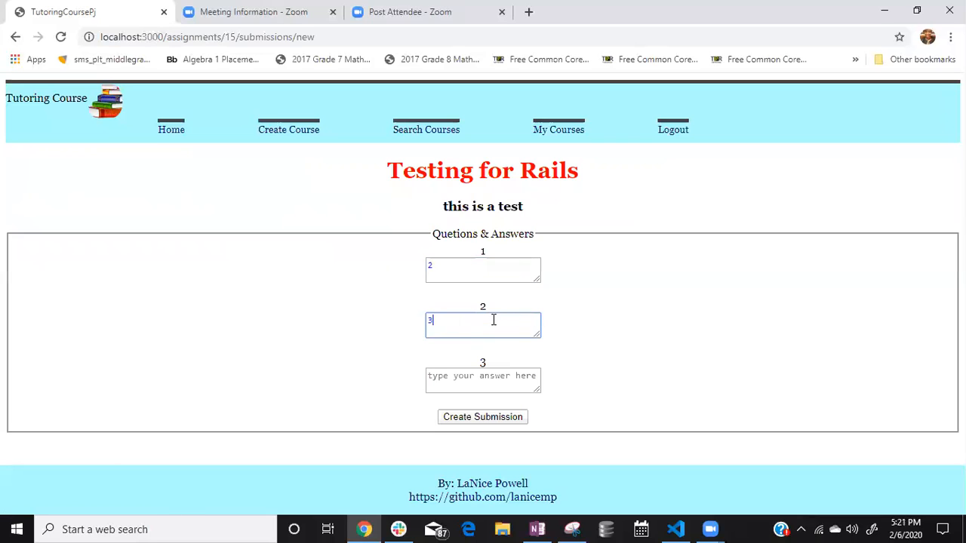
{"action": "type", "text": "4"}
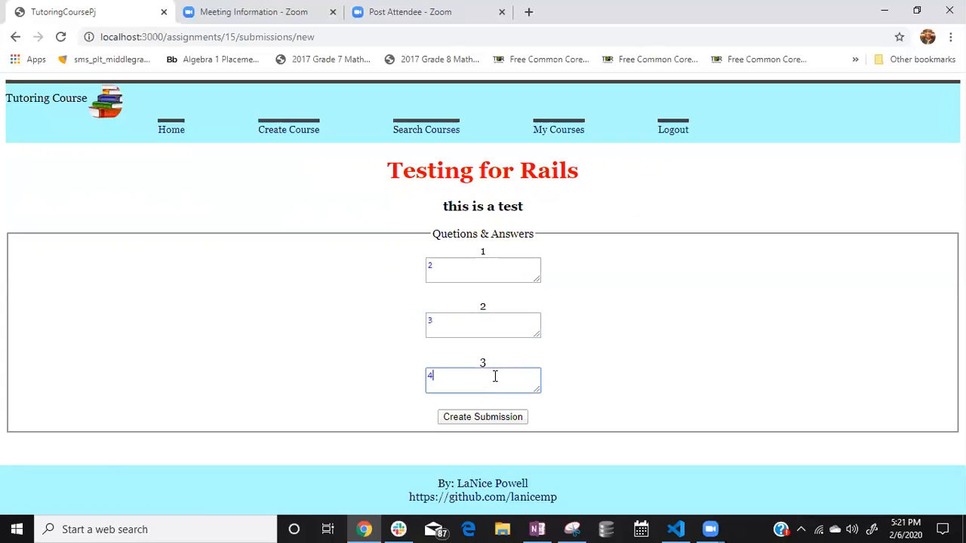
{"action": "left_click", "coordinate": [483, 417]}
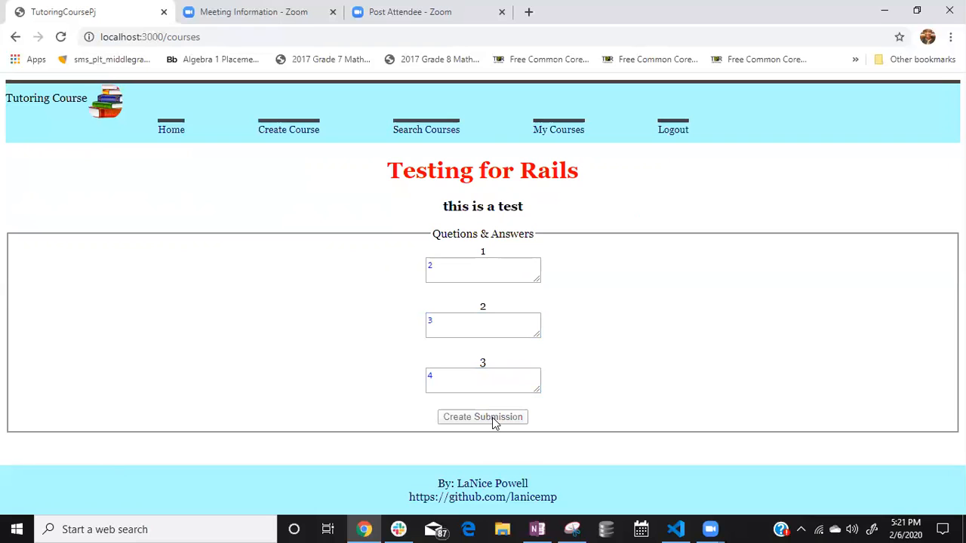
{"action": "left_click", "coordinate": [483, 416]}
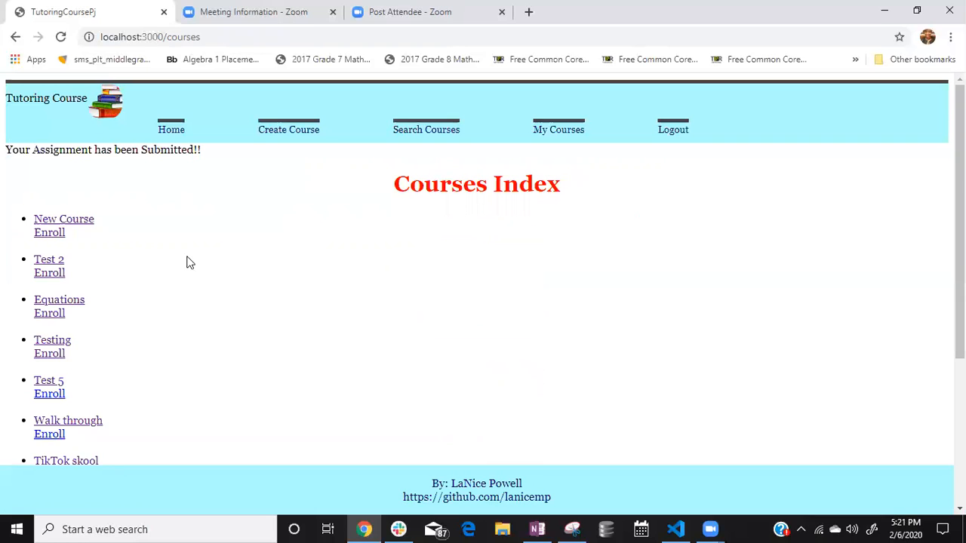
{"action": "mouse_move", "coordinate": [64, 218]}
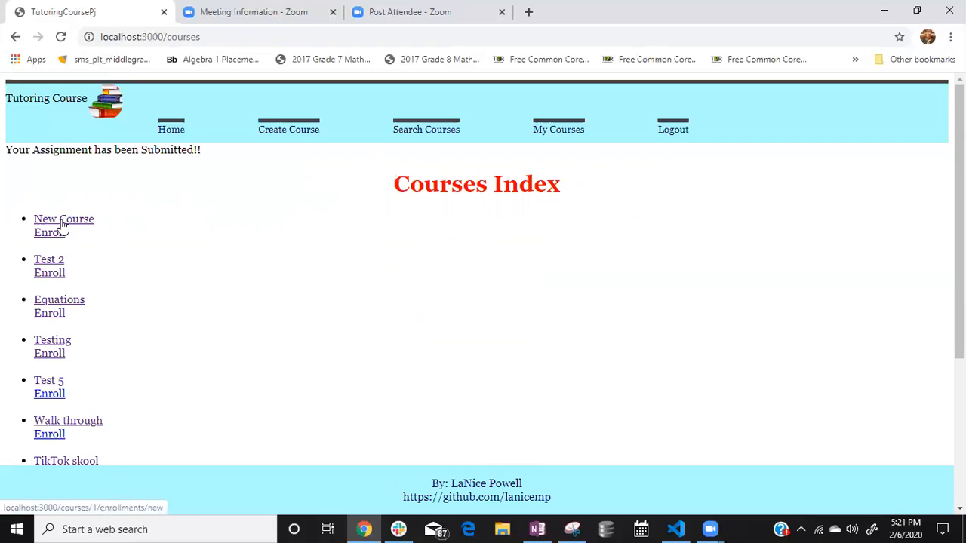
{"action": "left_click", "coordinate": [64, 219]}
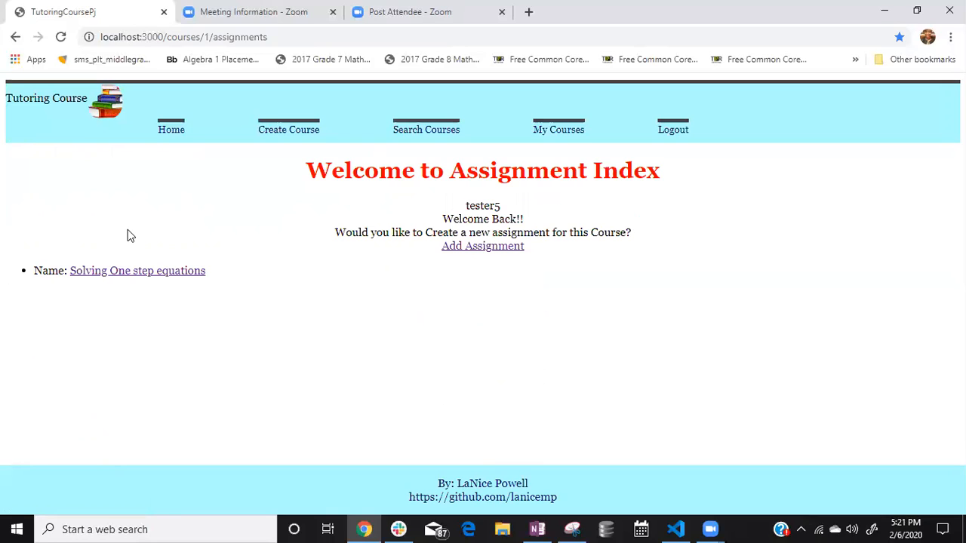
{"action": "mouse_move", "coordinate": [215, 175]}
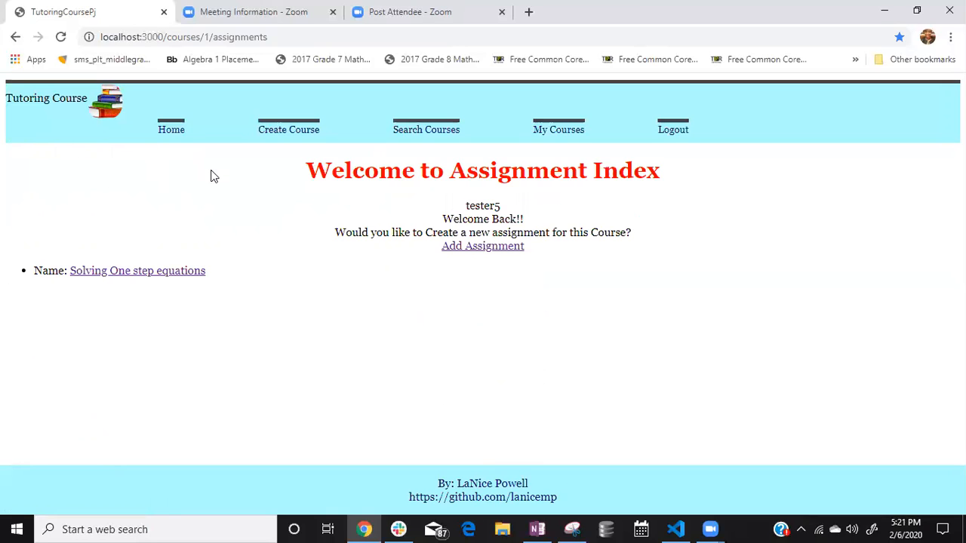
Step: From the courses list, open the Rails Assessment course's Assignment Index
{"action": "left_click", "coordinate": [558, 129]}
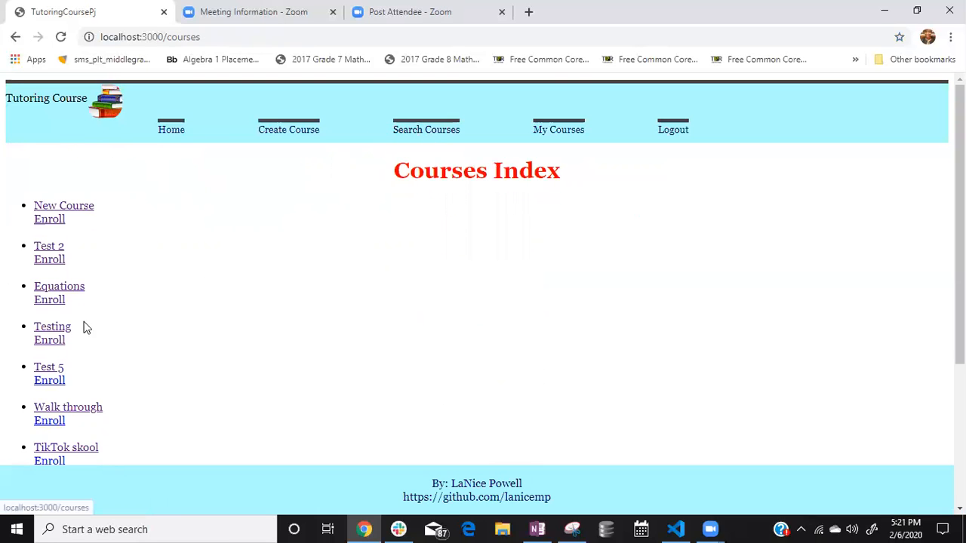
{"action": "scroll", "scroll_direction": "down", "scroll_amount": 3}
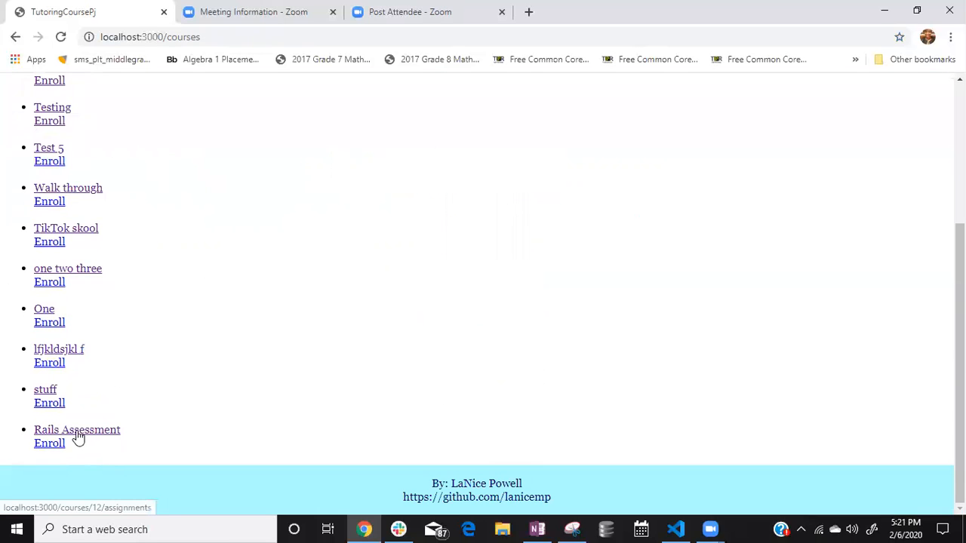
{"action": "left_click", "coordinate": [77, 428]}
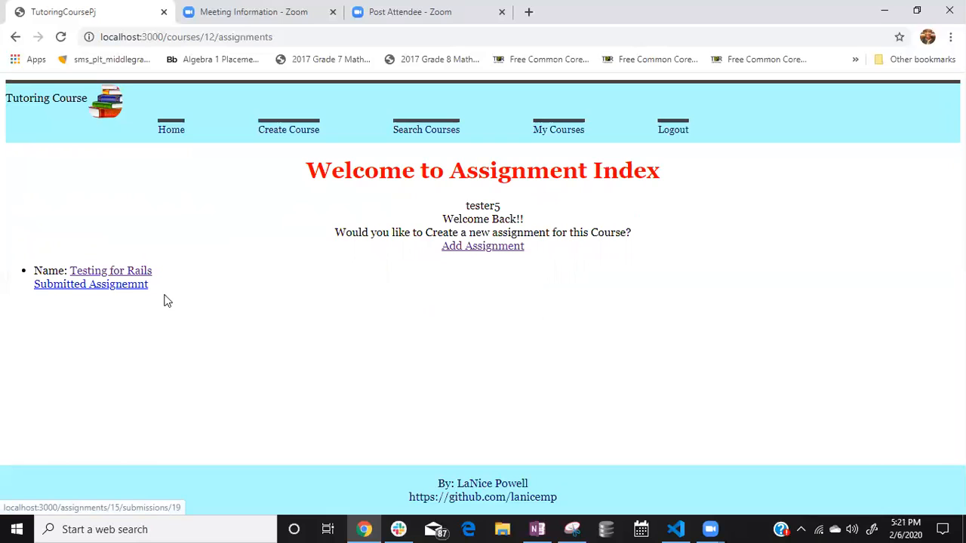
{"action": "mouse_move", "coordinate": [82, 315]}
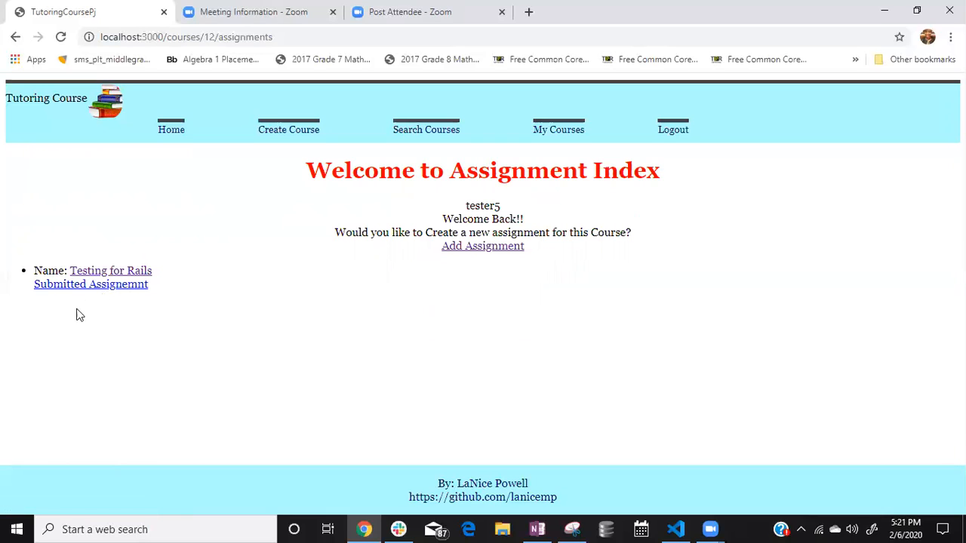
{"action": "mouse_move", "coordinate": [150, 305]}
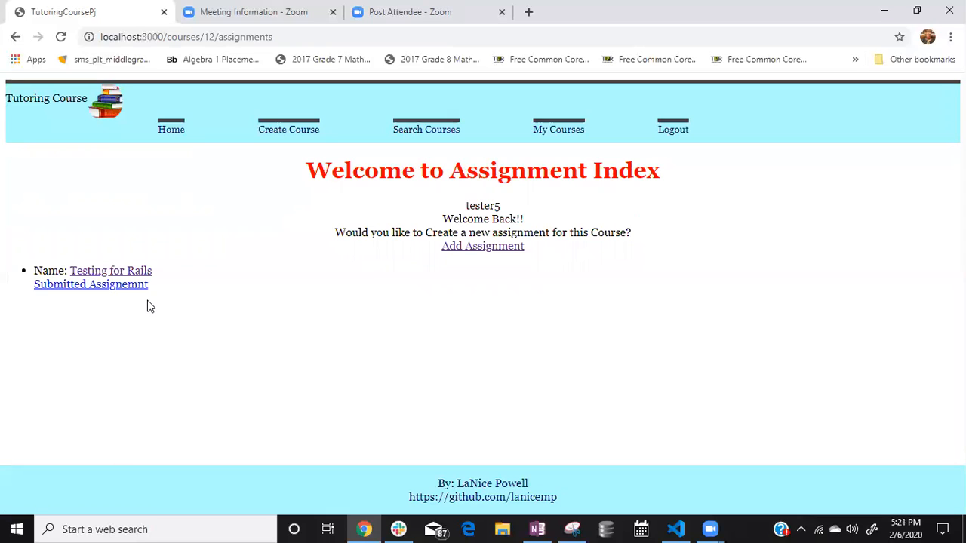
{"action": "mouse_move", "coordinate": [91, 292]}
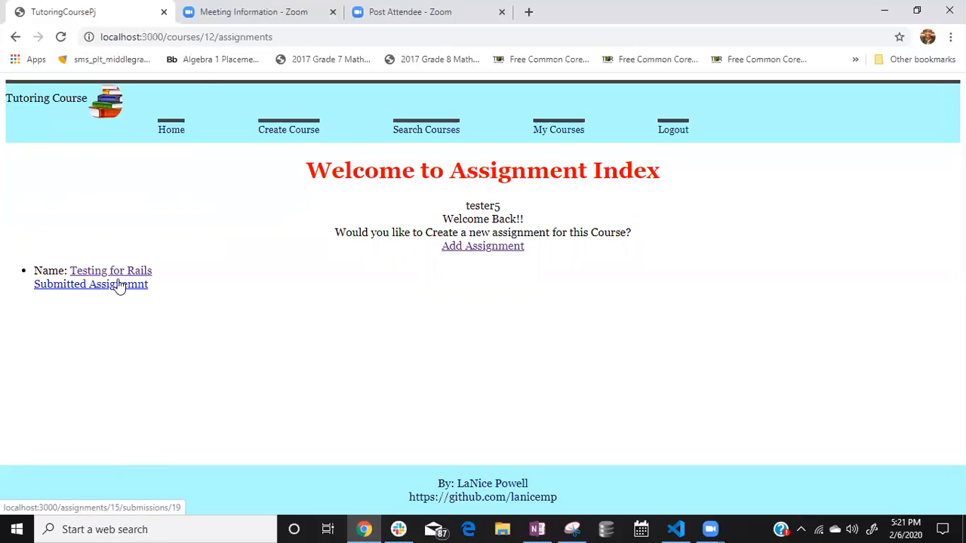
{"action": "mouse_move", "coordinate": [326, 154]}
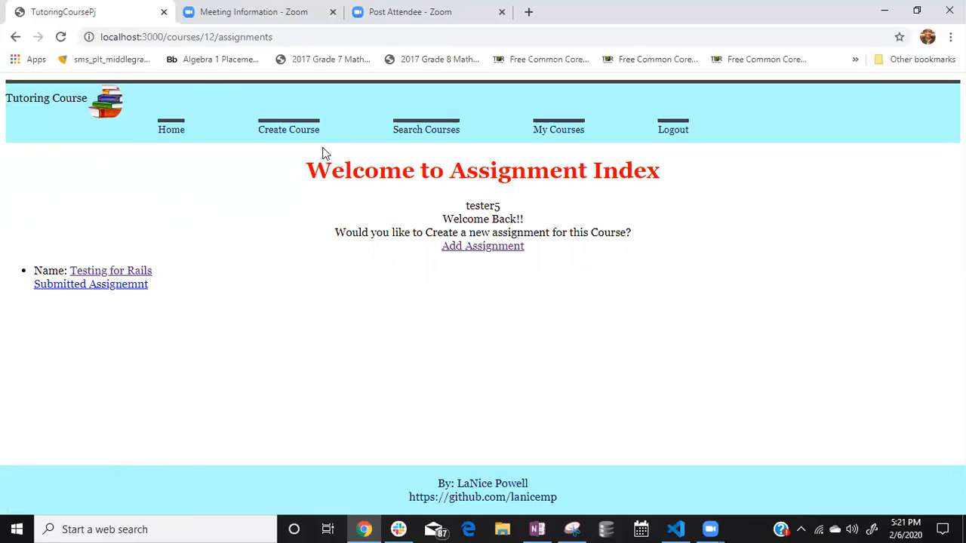
{"action": "mouse_move", "coordinate": [148, 304]}
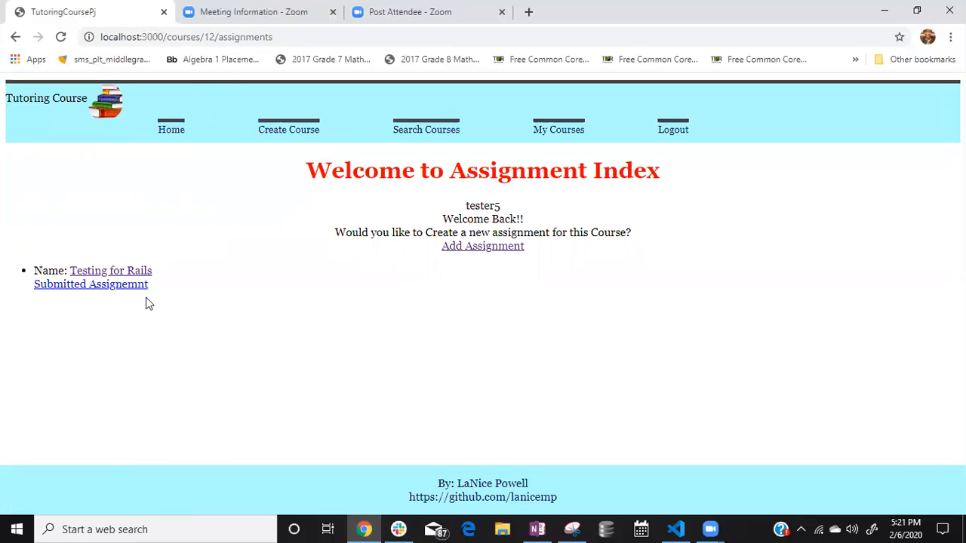
{"action": "mouse_move", "coordinate": [139, 311]}
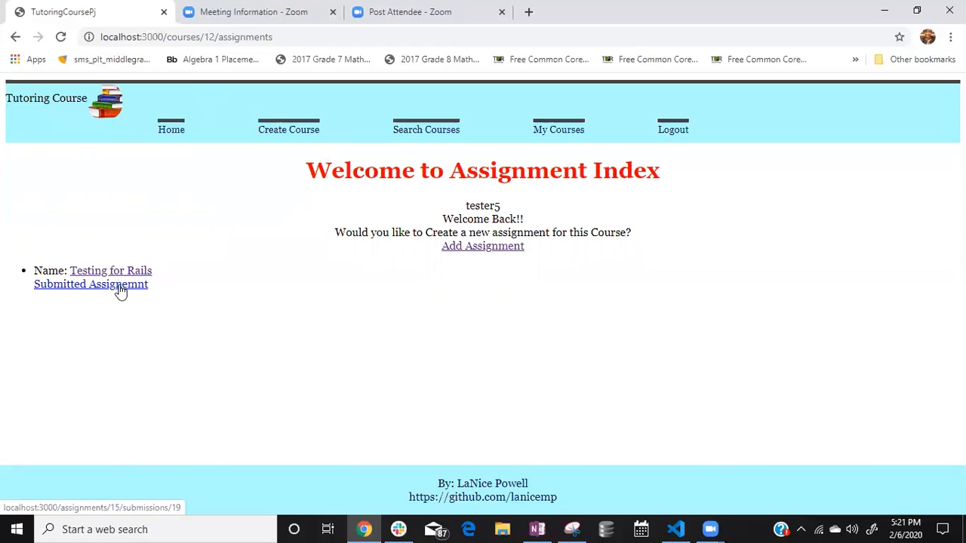
Step: View tester5's submitted Testing for Rails assignment showing responses 2, 3 and 4
{"action": "left_click", "coordinate": [91, 284]}
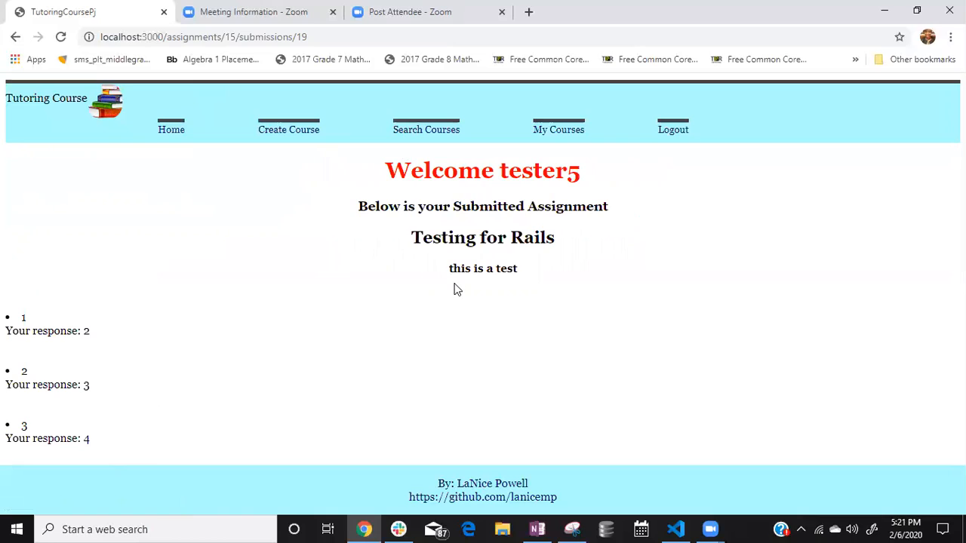
{"action": "mouse_move", "coordinate": [87, 316]}
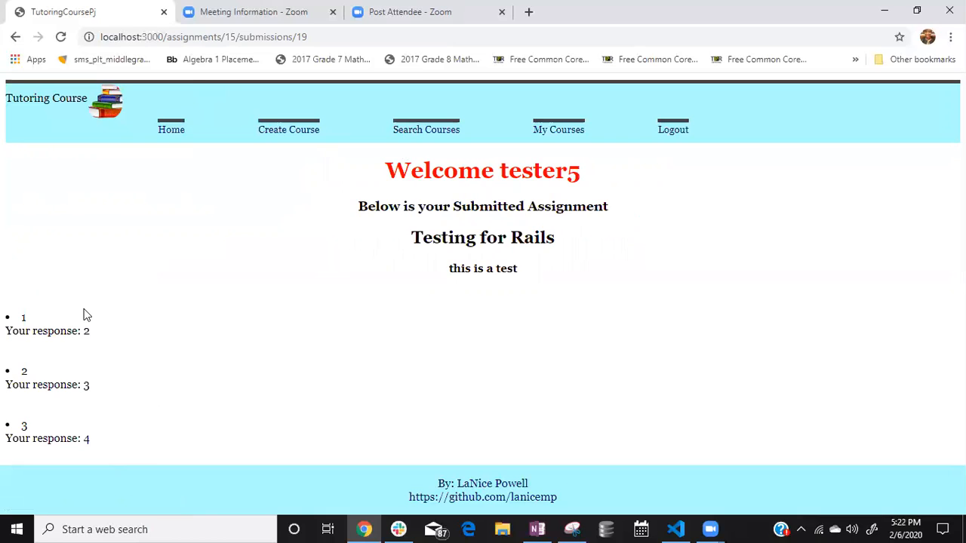
{"action": "mouse_move", "coordinate": [92, 317]}
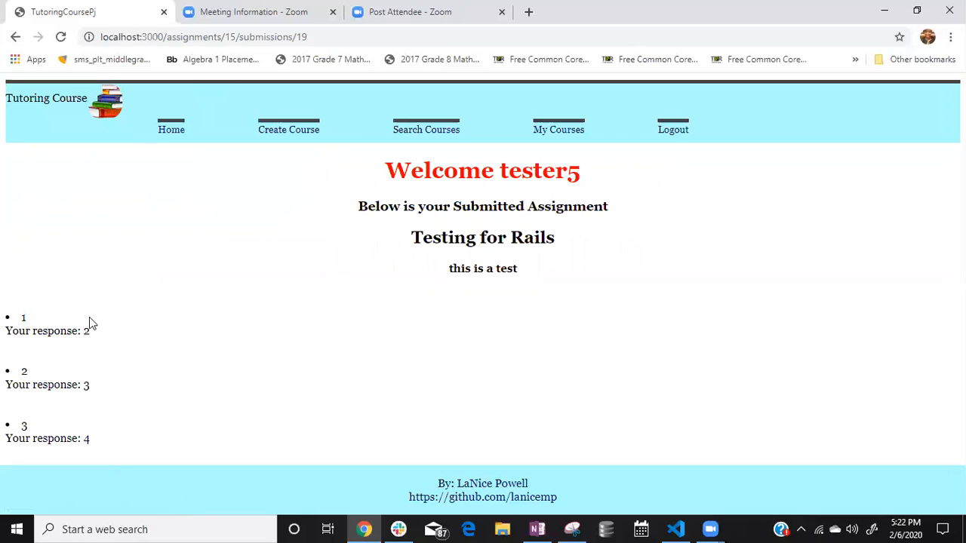
{"action": "mouse_move", "coordinate": [160, 297]}
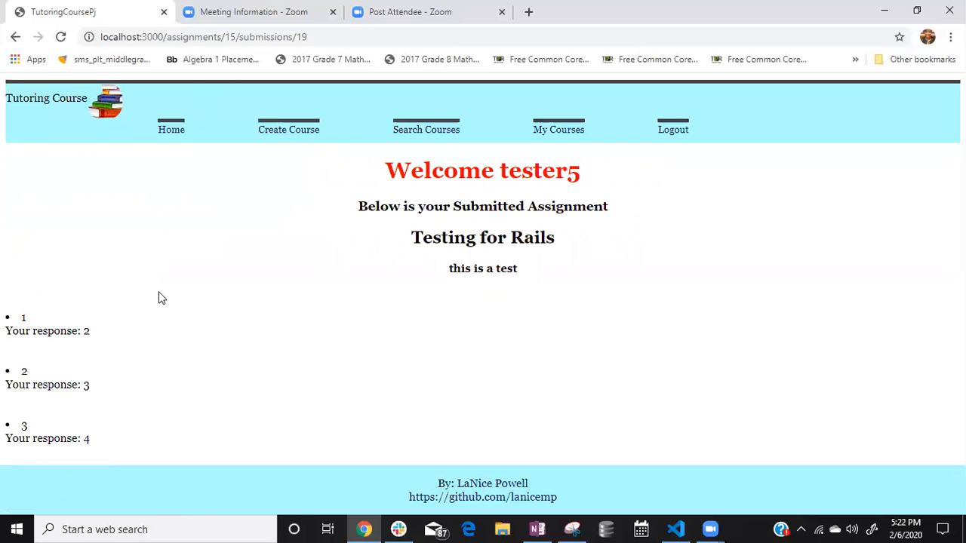
{"action": "mouse_move", "coordinate": [32, 325]}
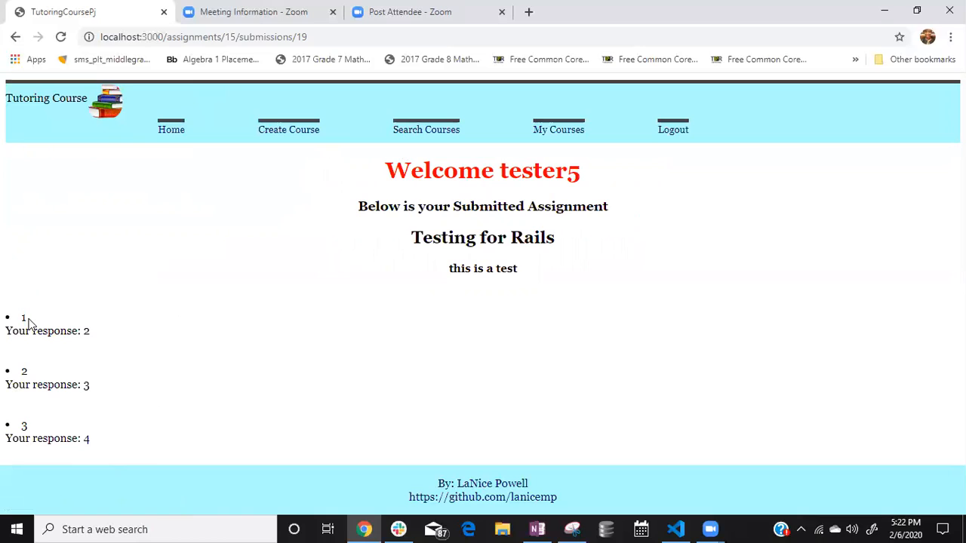
{"action": "mouse_move", "coordinate": [109, 348]}
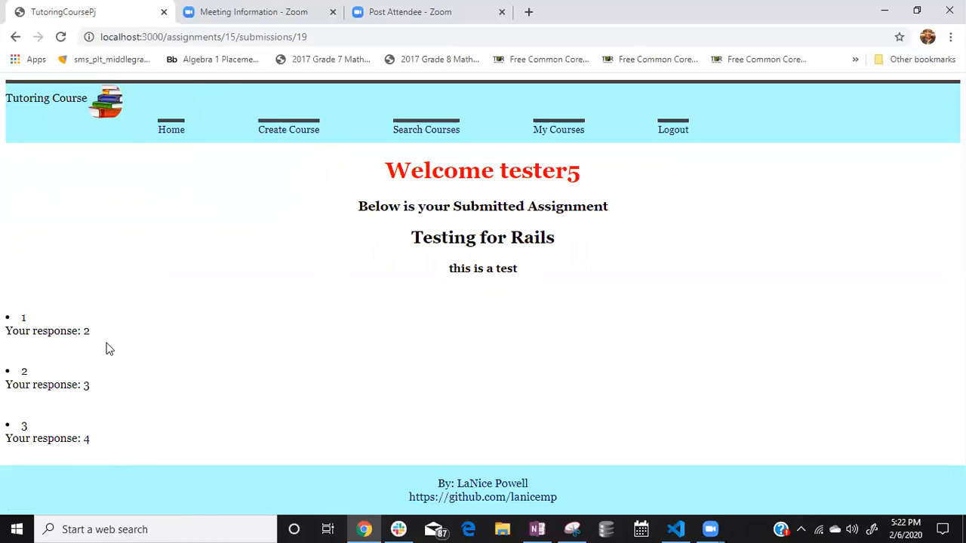
{"action": "mouse_move", "coordinate": [34, 439]}
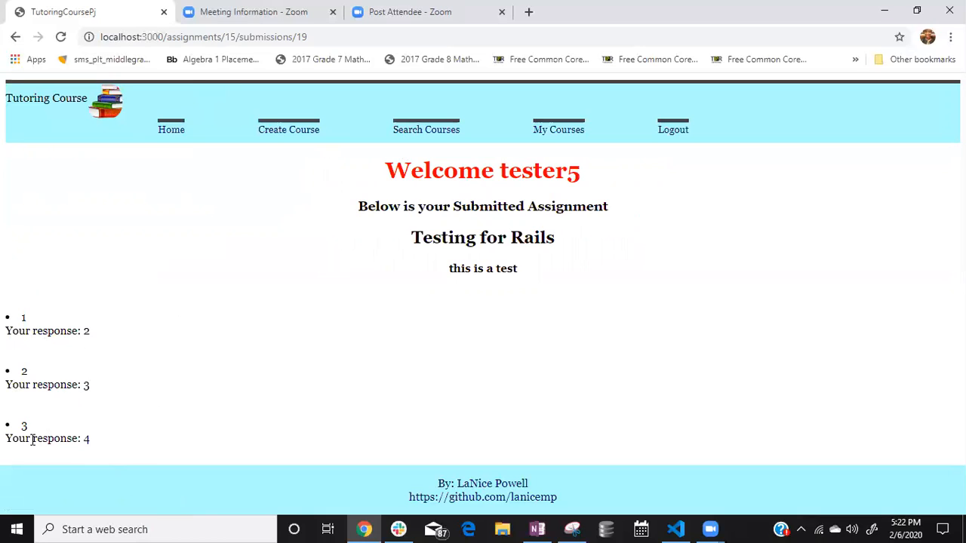
{"action": "mouse_move", "coordinate": [96, 367]}
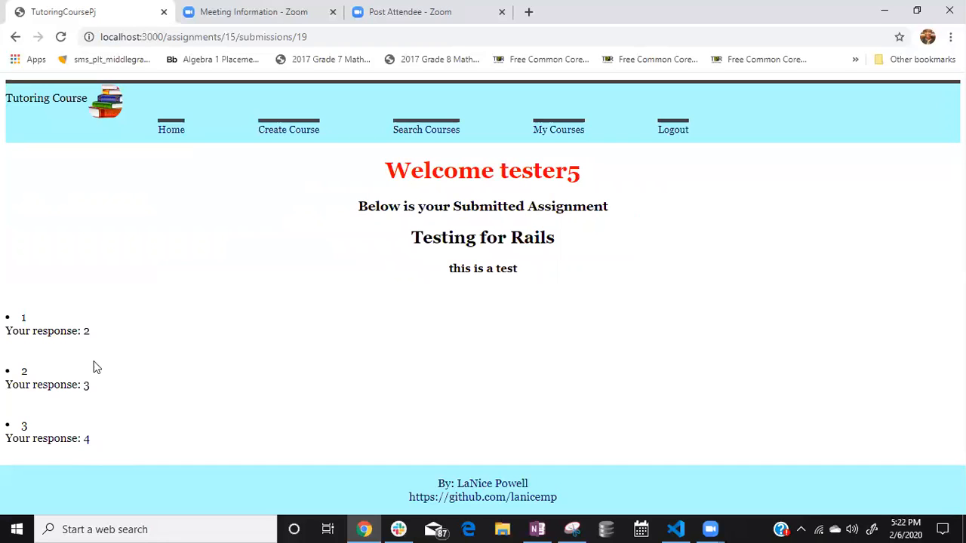
{"action": "mouse_move", "coordinate": [98, 344]}
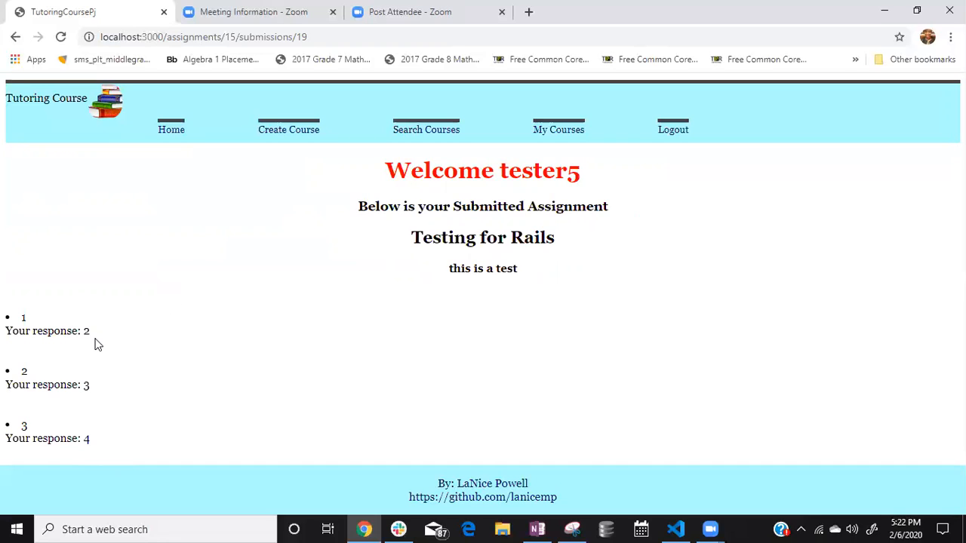
{"action": "mouse_move", "coordinate": [480, 293]}
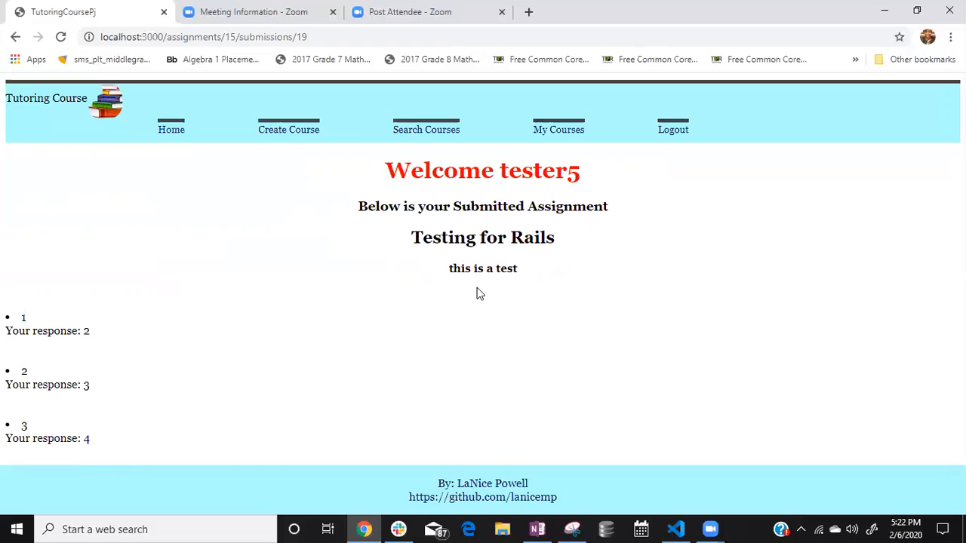
{"action": "mouse_move", "coordinate": [204, 363]}
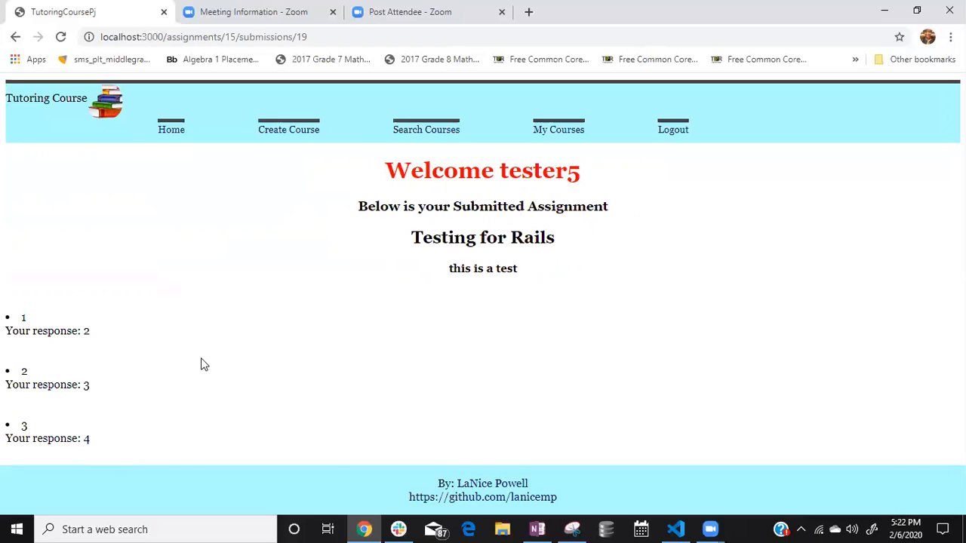
{"action": "mouse_move", "coordinate": [460, 265]}
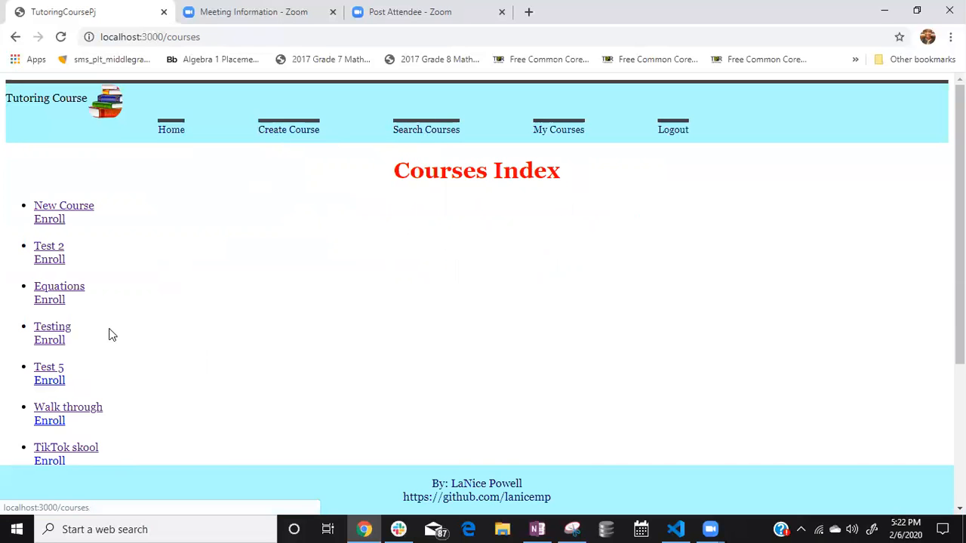
{"action": "mouse_move", "coordinate": [82, 392]}
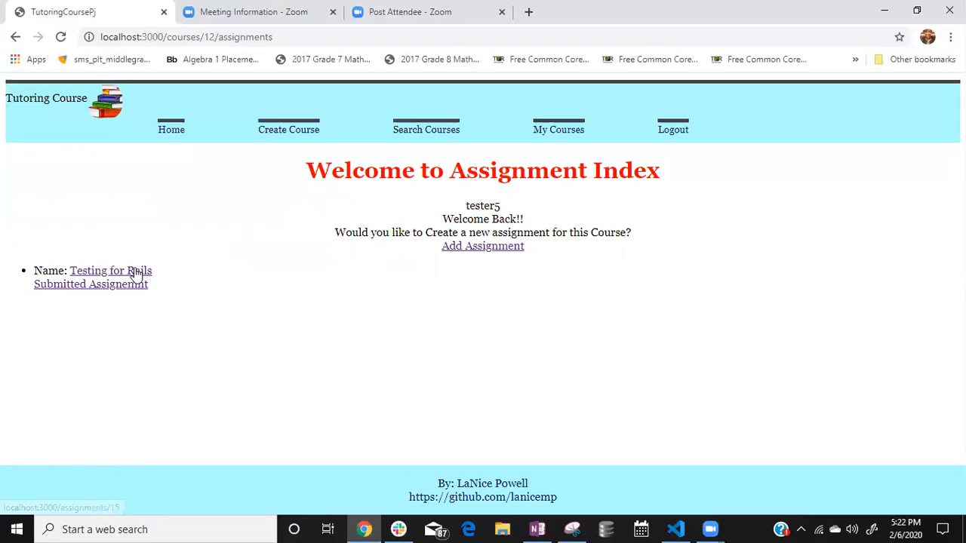
Step: Visit the Testing for Rails assignment, go back, then reopen the submitted responses 2, 3 and 4
{"action": "left_click", "coordinate": [111, 270]}
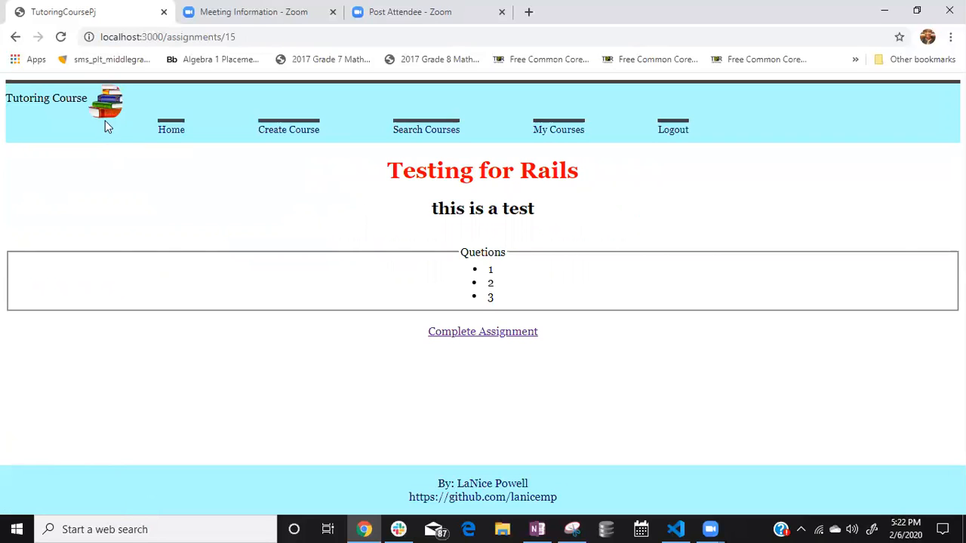
{"action": "mouse_move", "coordinate": [16, 36]}
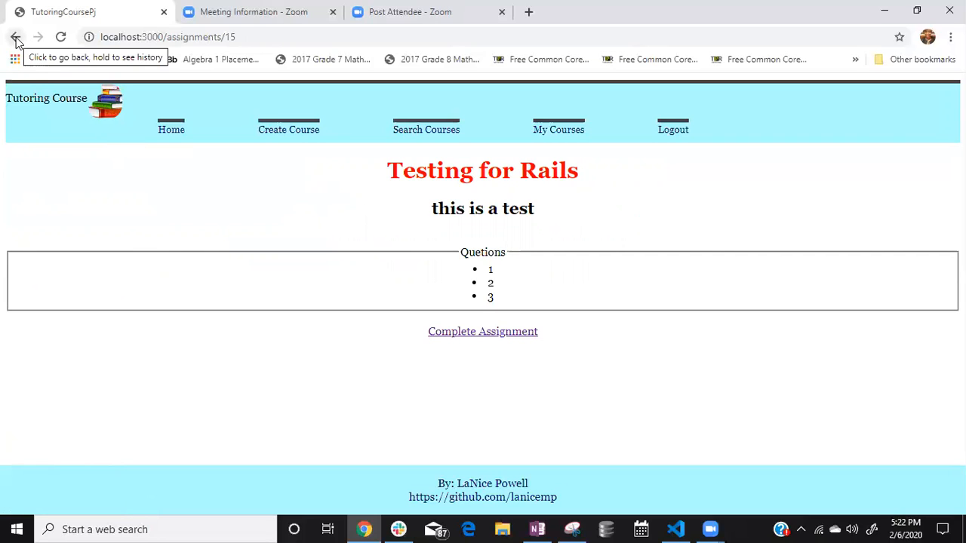
{"action": "left_click", "coordinate": [15, 36]}
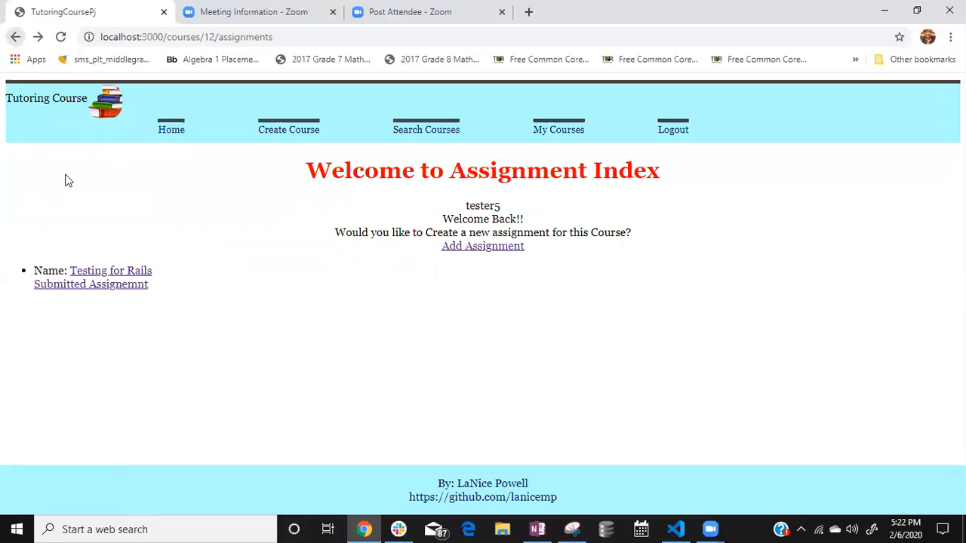
{"action": "left_click", "coordinate": [91, 284]}
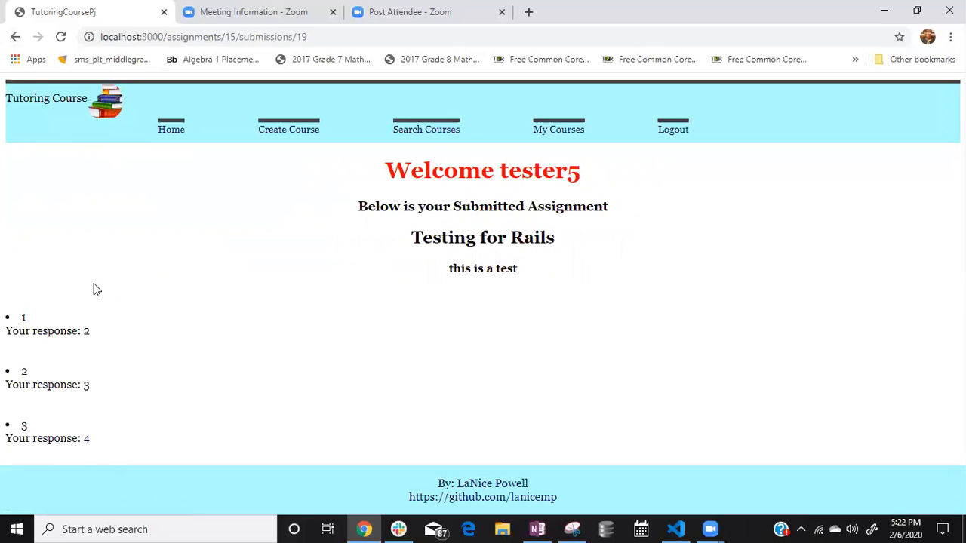
{"action": "mouse_move", "coordinate": [160, 311]}
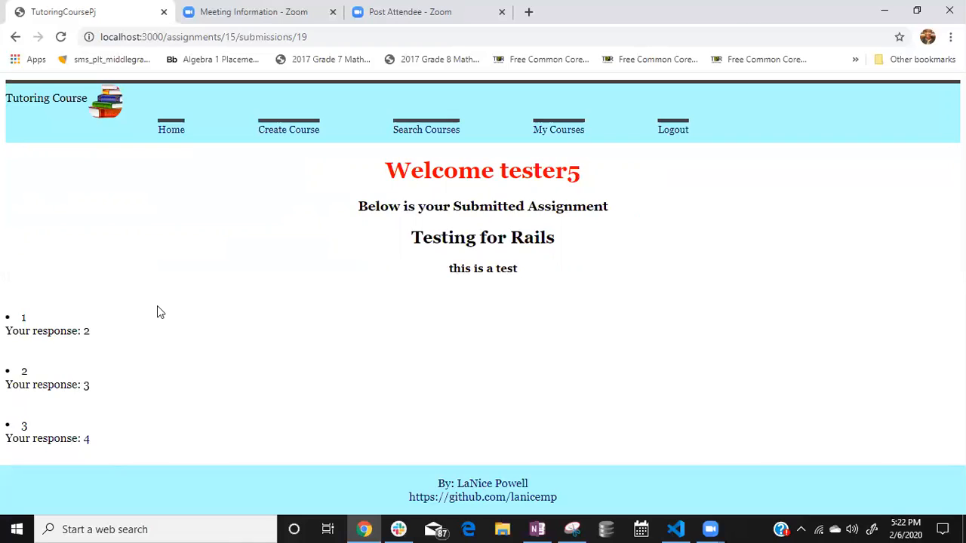
{"action": "mouse_move", "coordinate": [64, 329]}
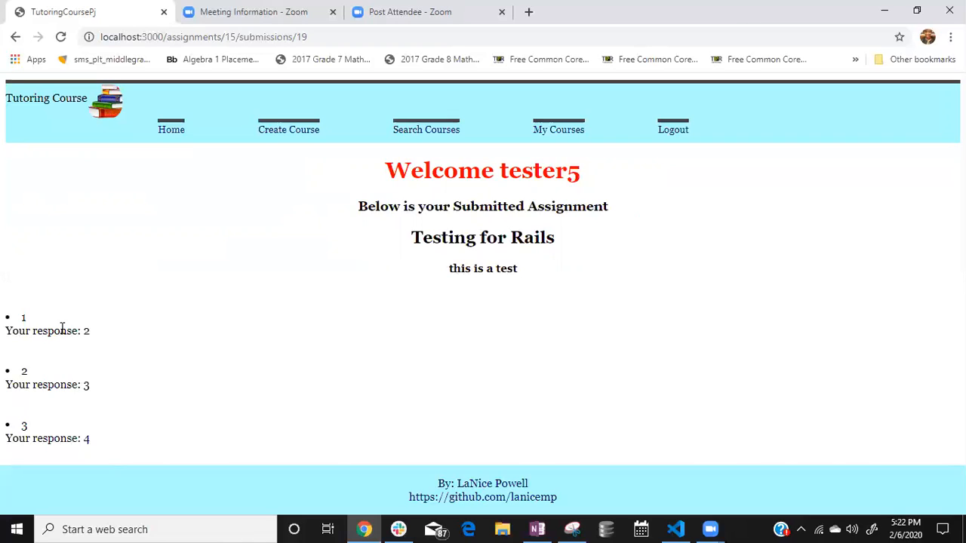
{"action": "mouse_move", "coordinate": [60, 296]}
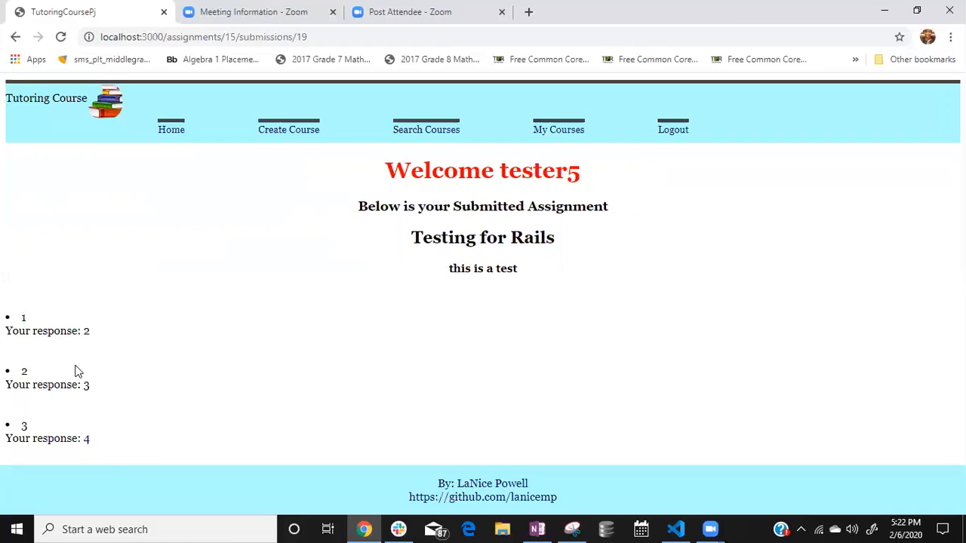
{"action": "mouse_move", "coordinate": [413, 159]}
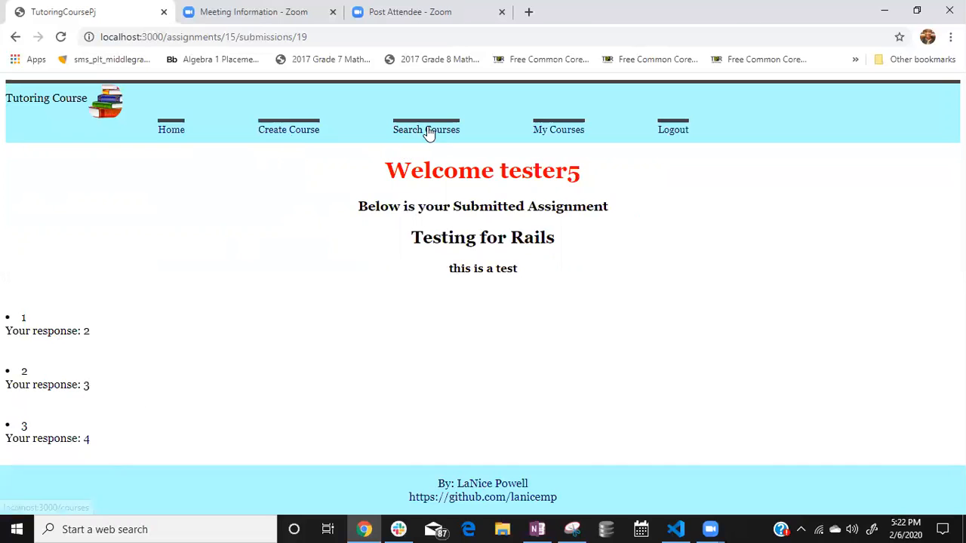
Step: Go Home, then My Courses, then log out to reach the login page with the sign-out message
{"action": "left_click", "coordinate": [170, 130]}
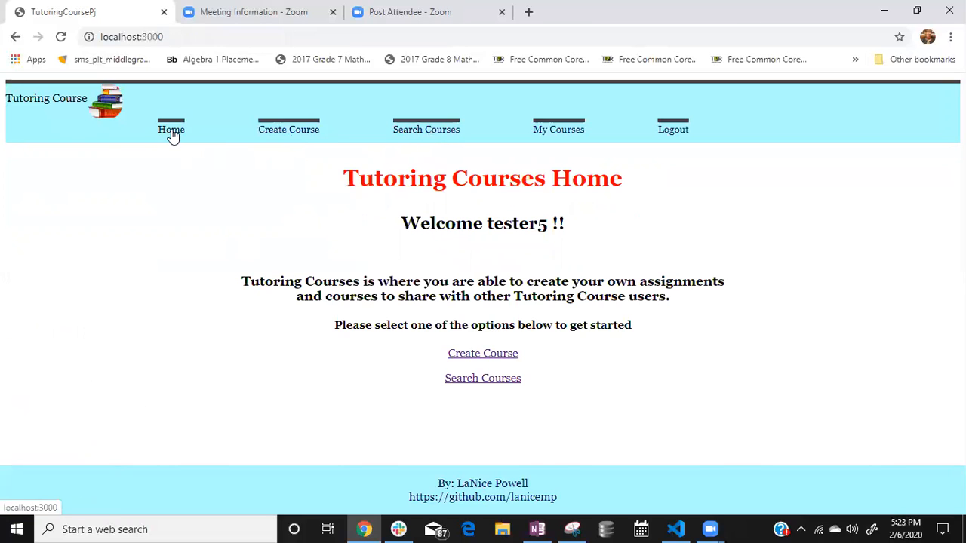
{"action": "mouse_move", "coordinate": [377, 224]}
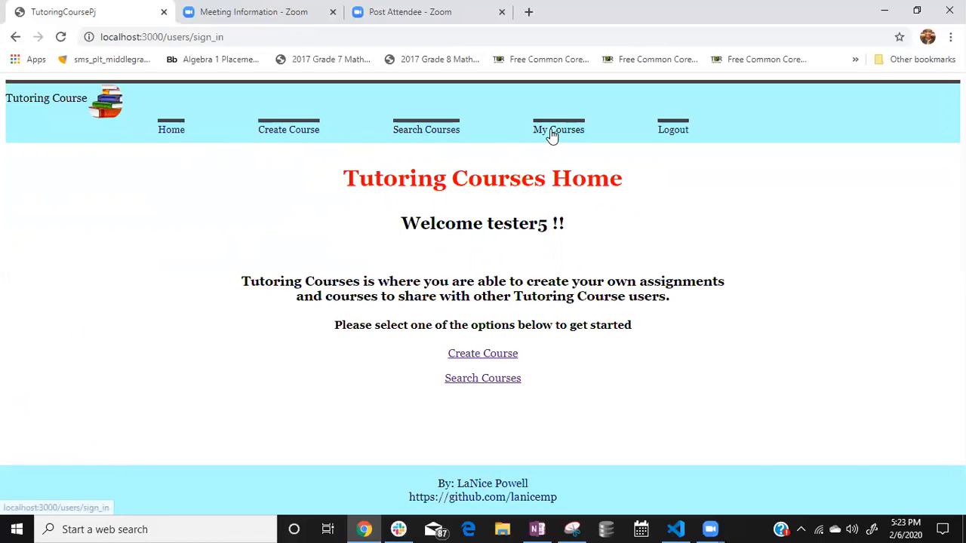
{"action": "left_click", "coordinate": [559, 129]}
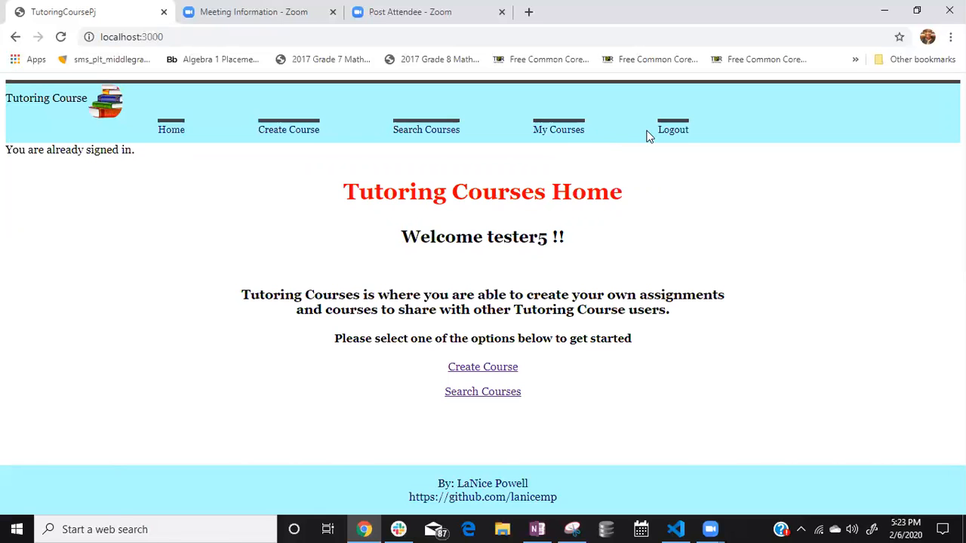
{"action": "left_click", "coordinate": [673, 130]}
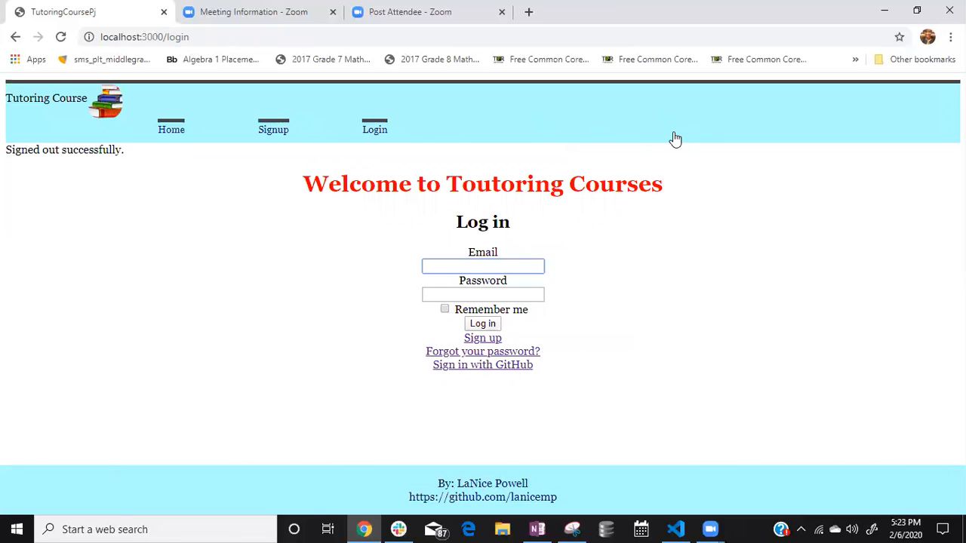